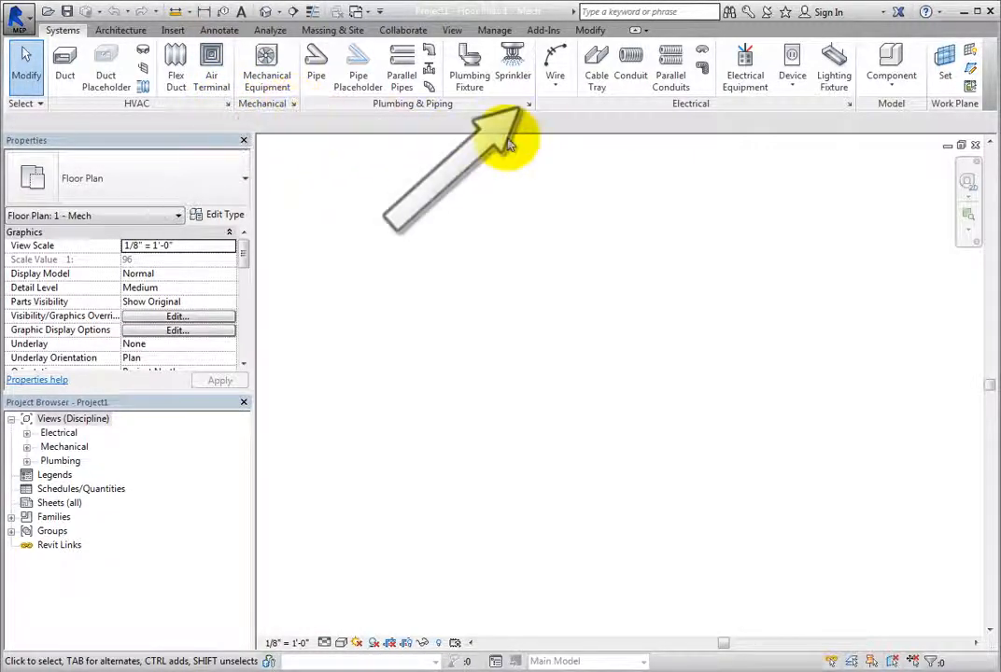
mouse_move(529, 103)
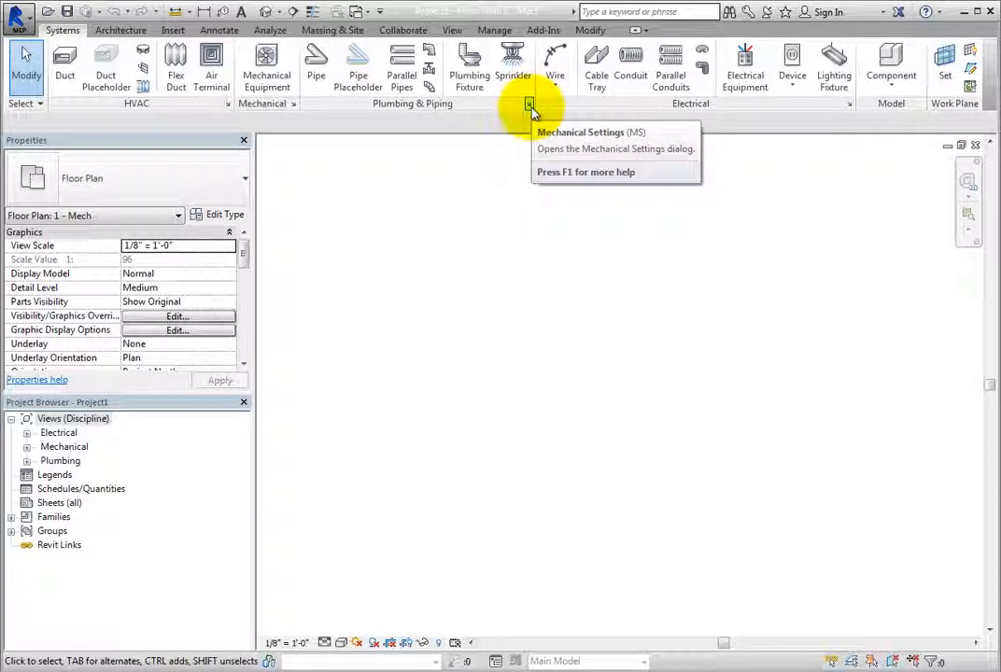
mouse_move(229, 107)
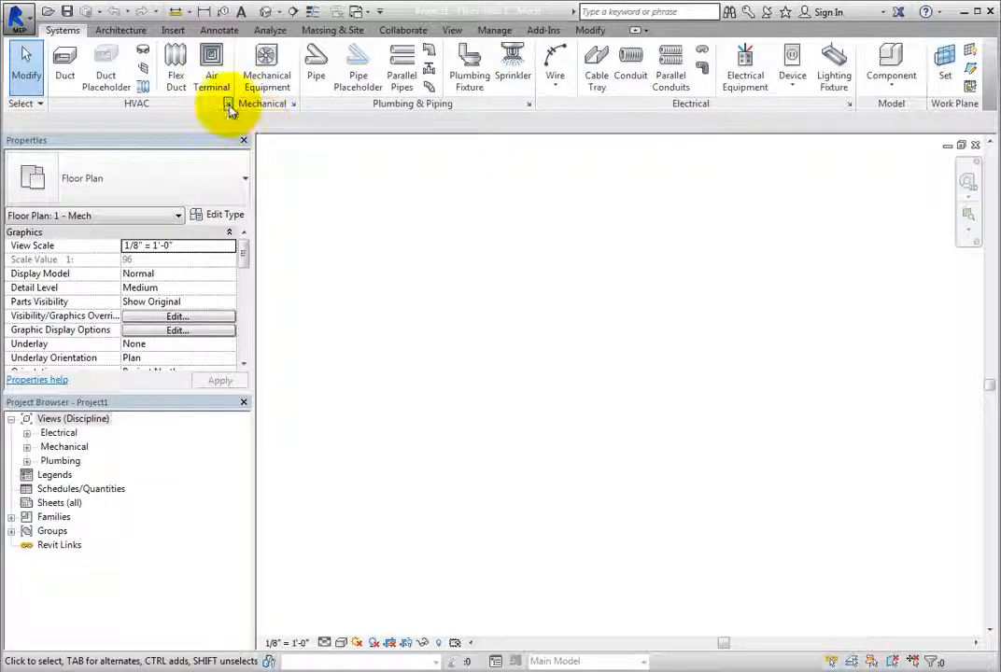
mouse_move(229, 103)
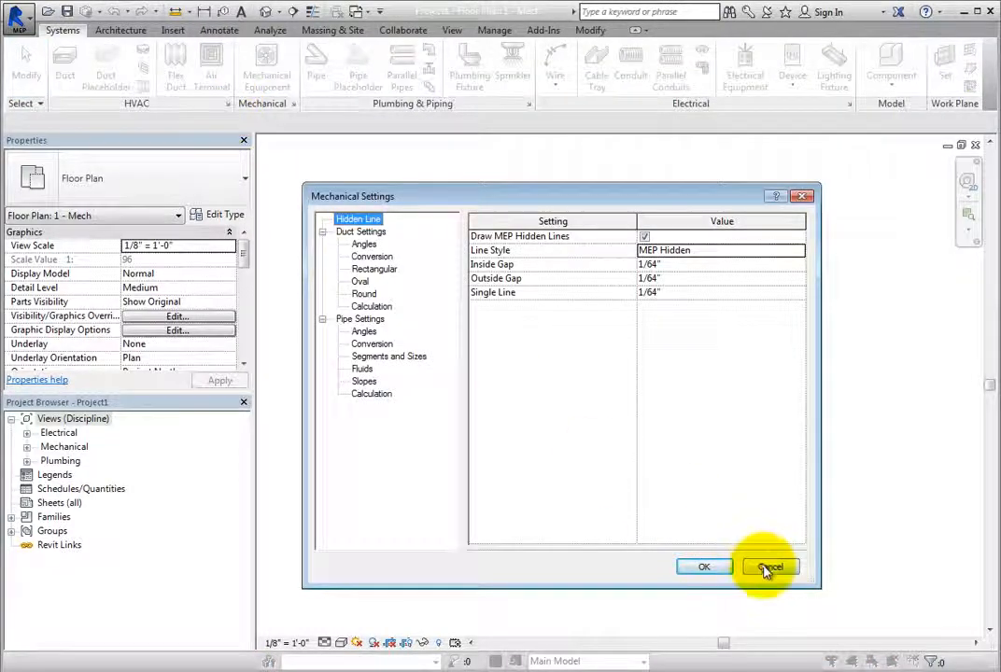
Close Mechanical Settings without saving, then reopen it from Manage tab's MEP Settings list.
left_click(769, 567)
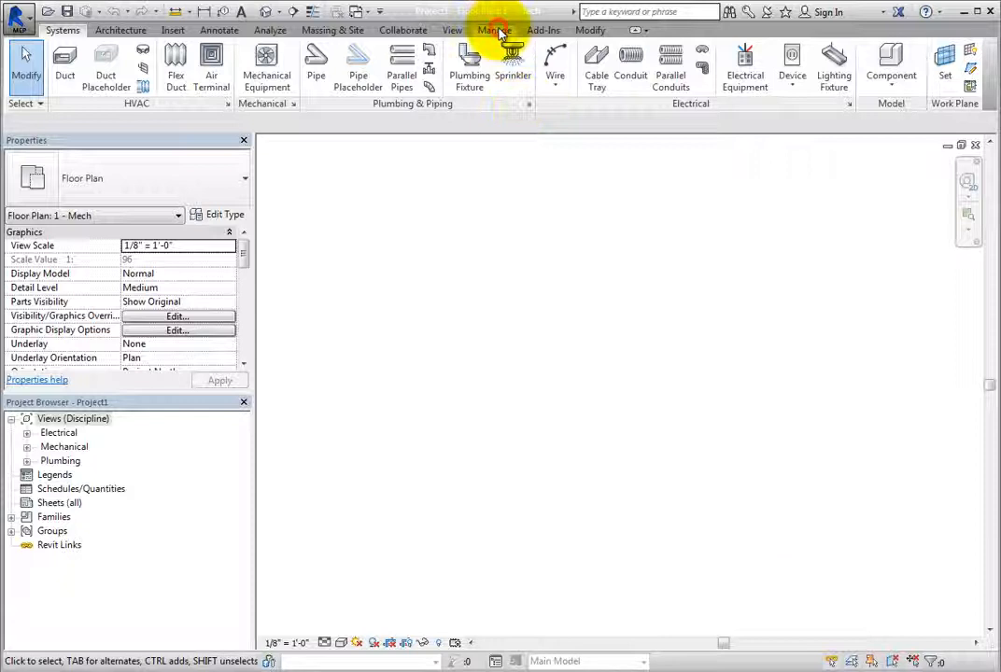
left_click(494, 30)
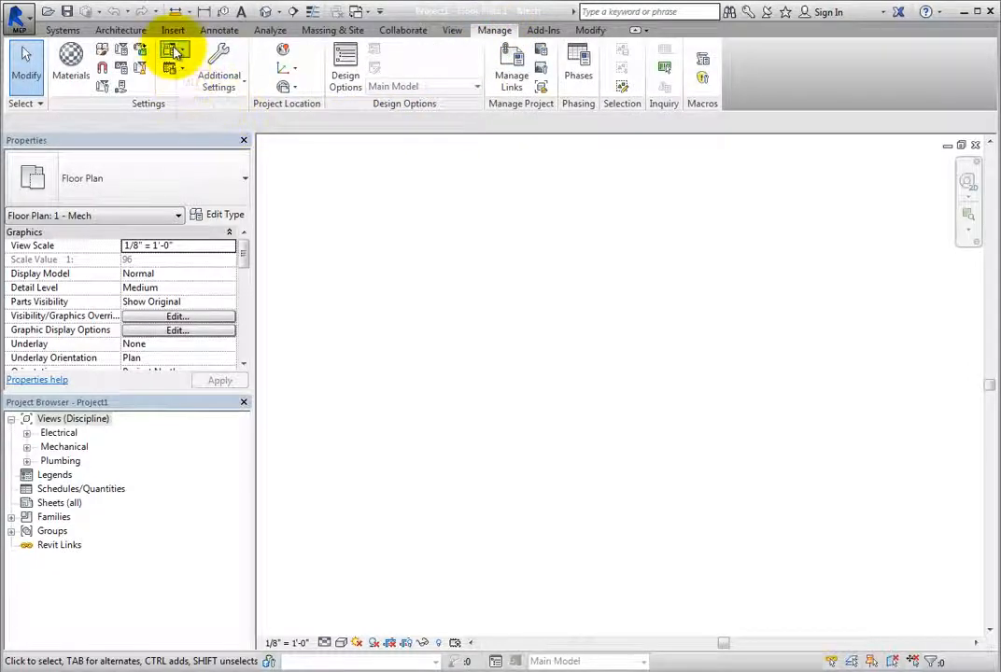
left_click(175, 57)
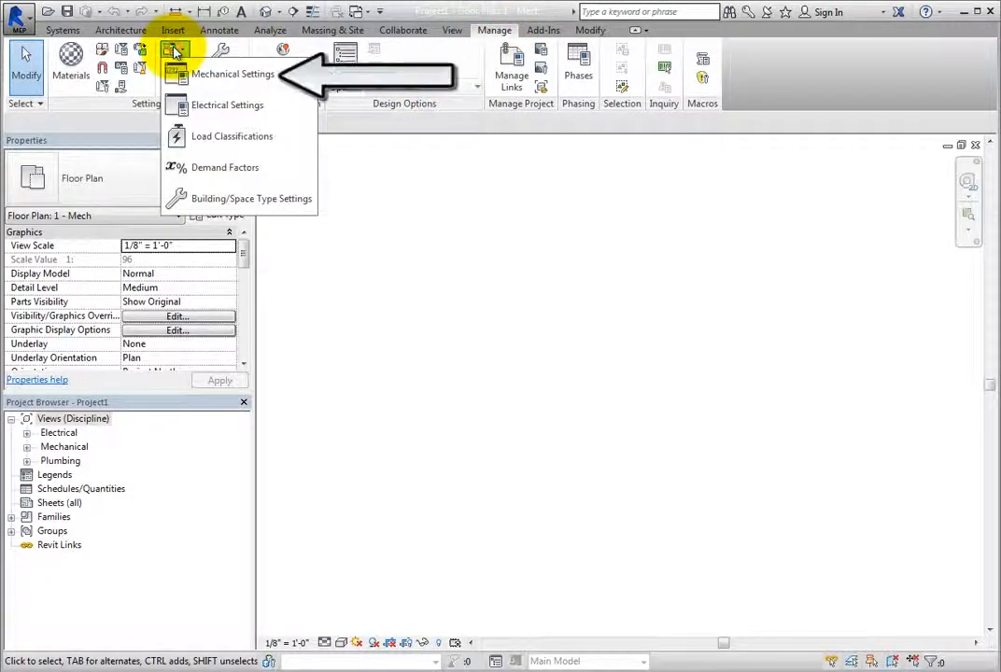
mouse_move(233, 73)
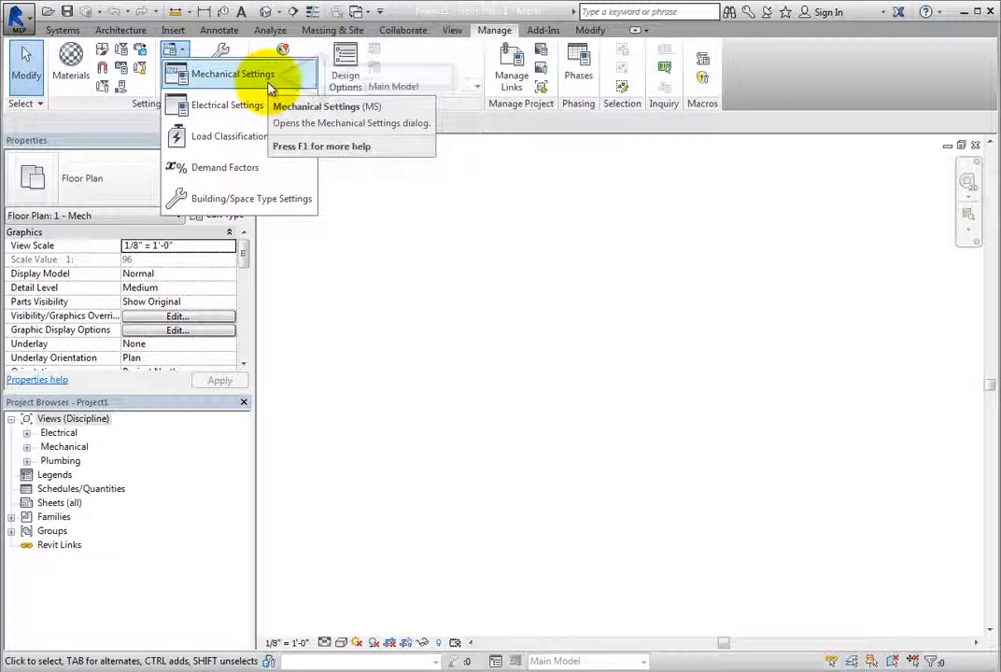
left_click(231, 73)
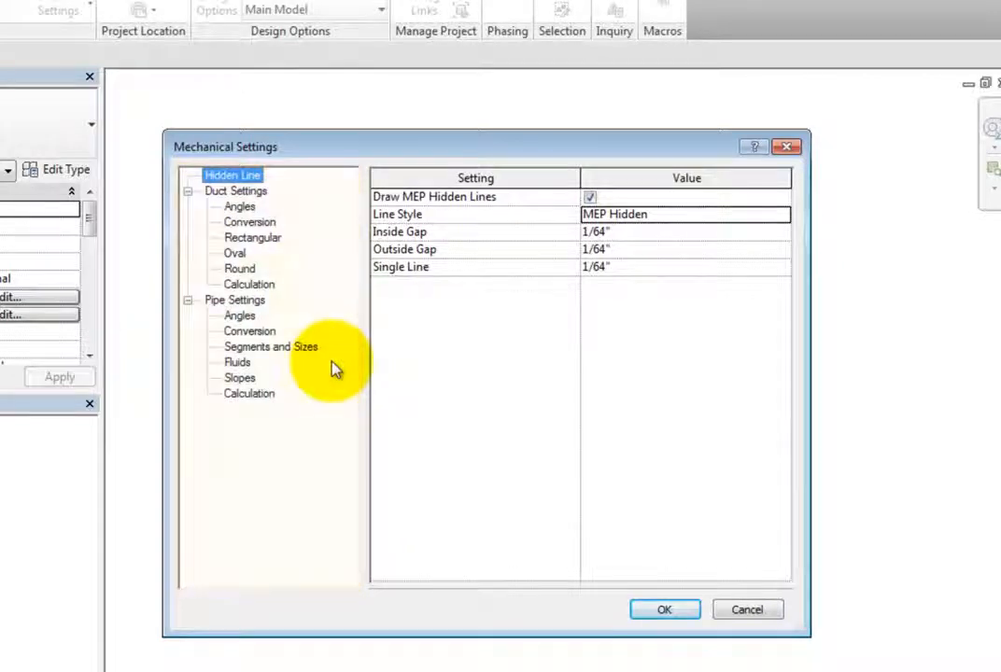
left_click(235, 191)
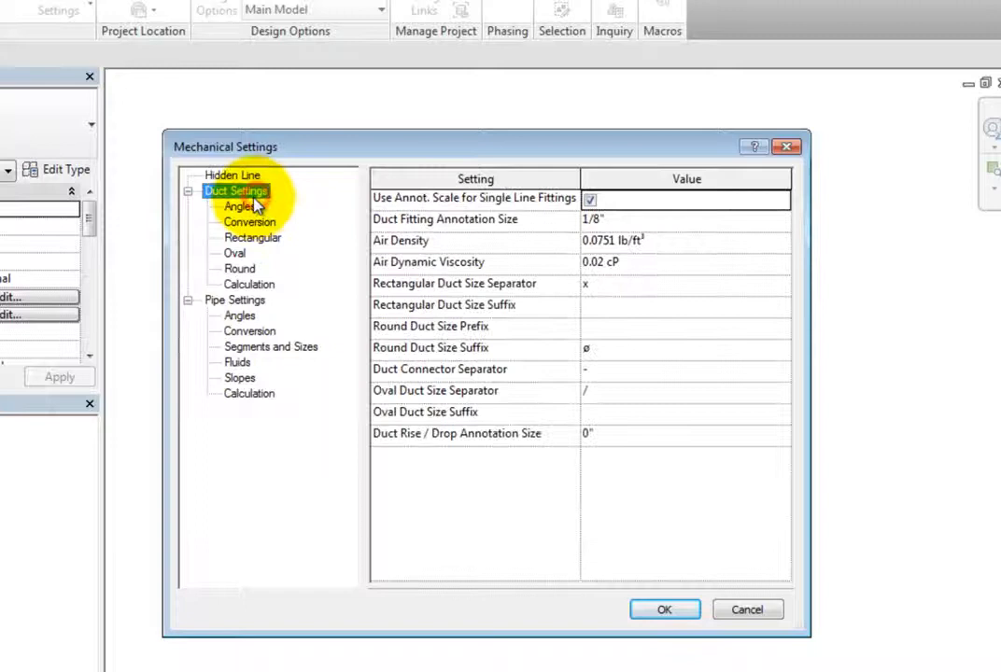
left_click(249, 222)
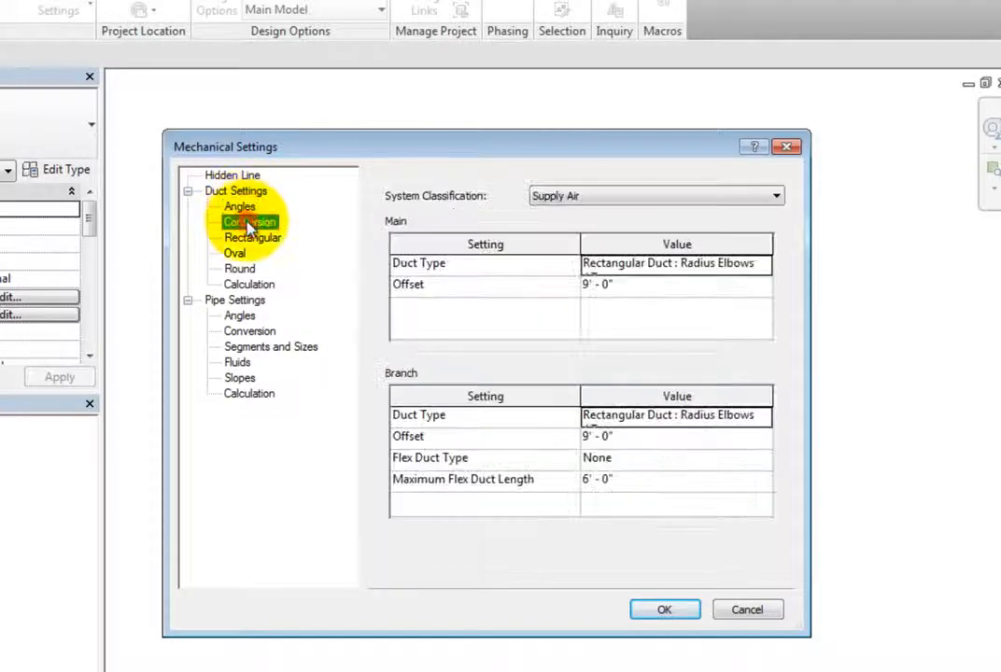
left_click(235, 252)
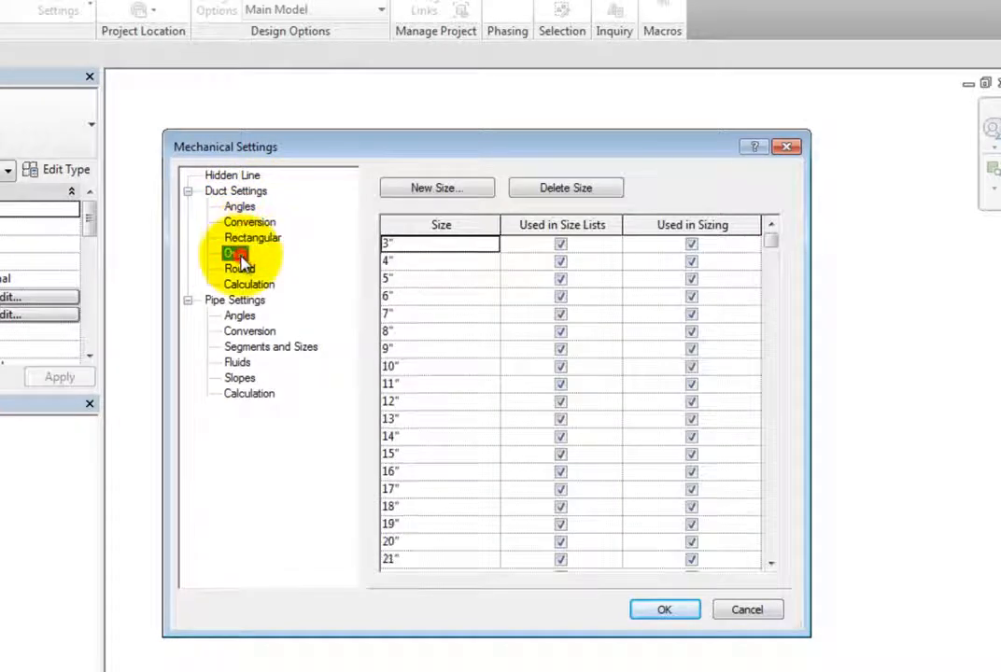
left_click(240, 269)
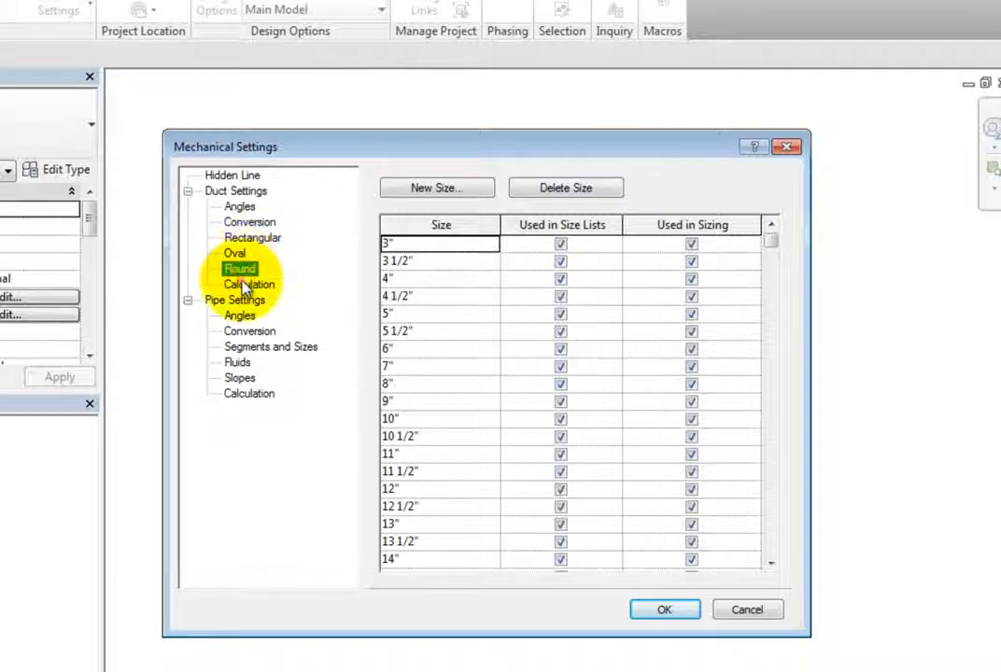
left_click(231, 176)
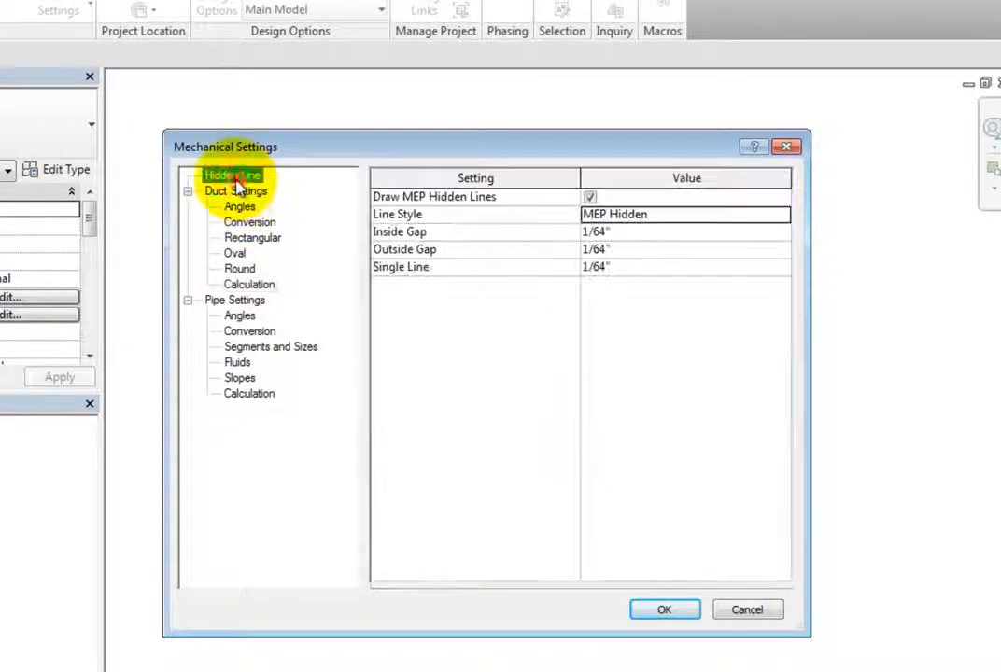
mouse_move(466, 362)
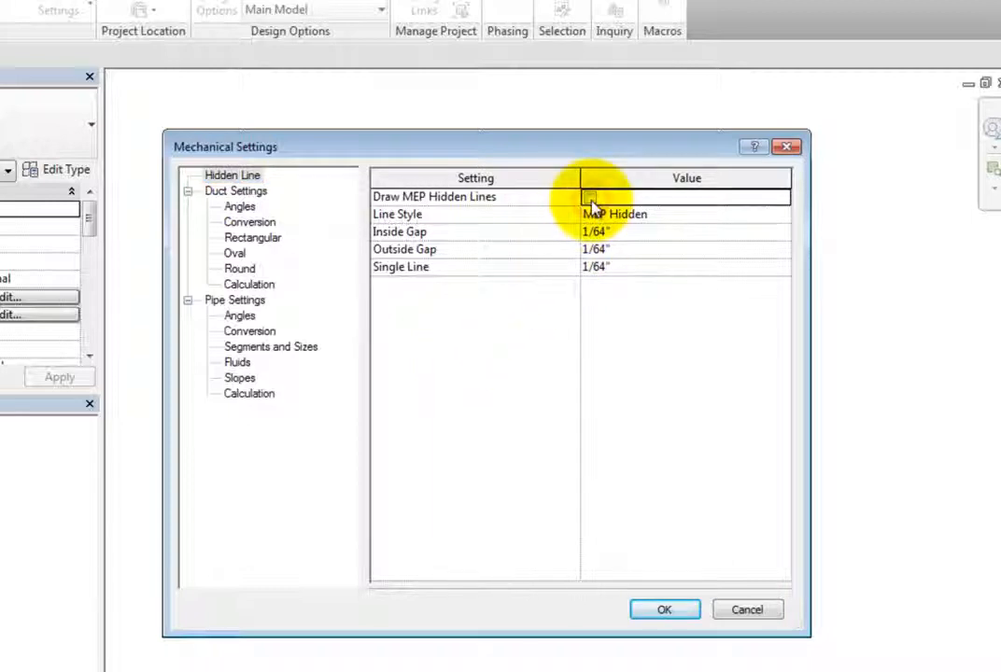
left_click(589, 196)
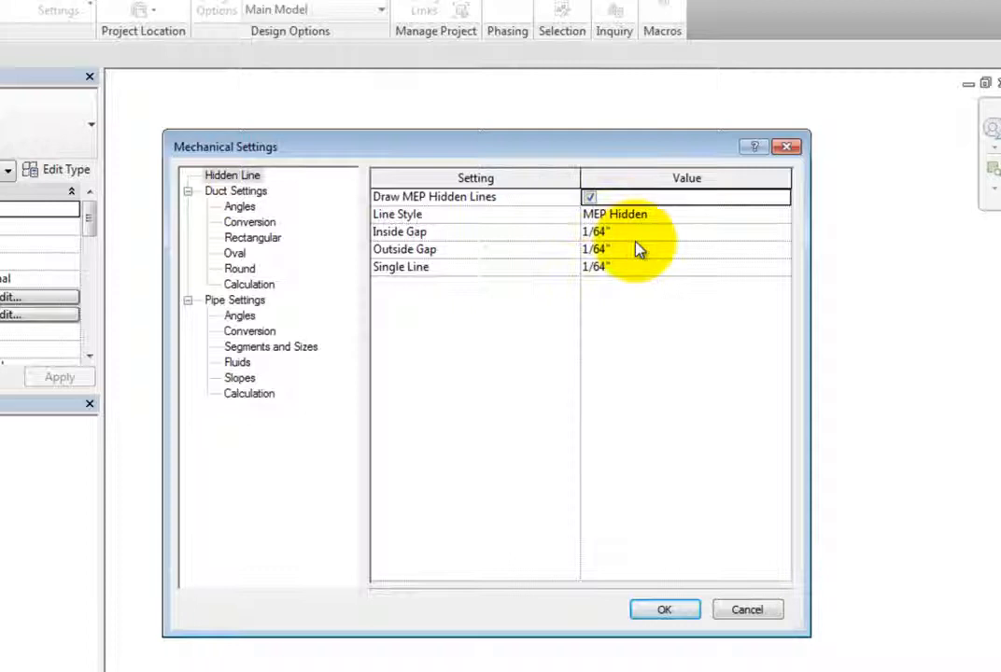
mouse_move(705, 311)
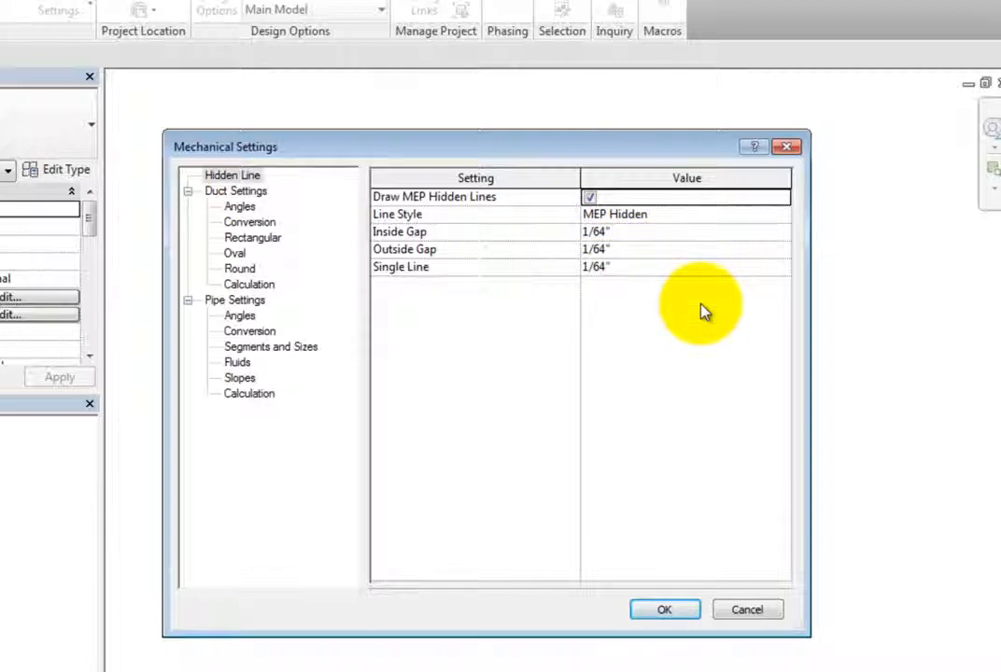
left_click(686, 214)
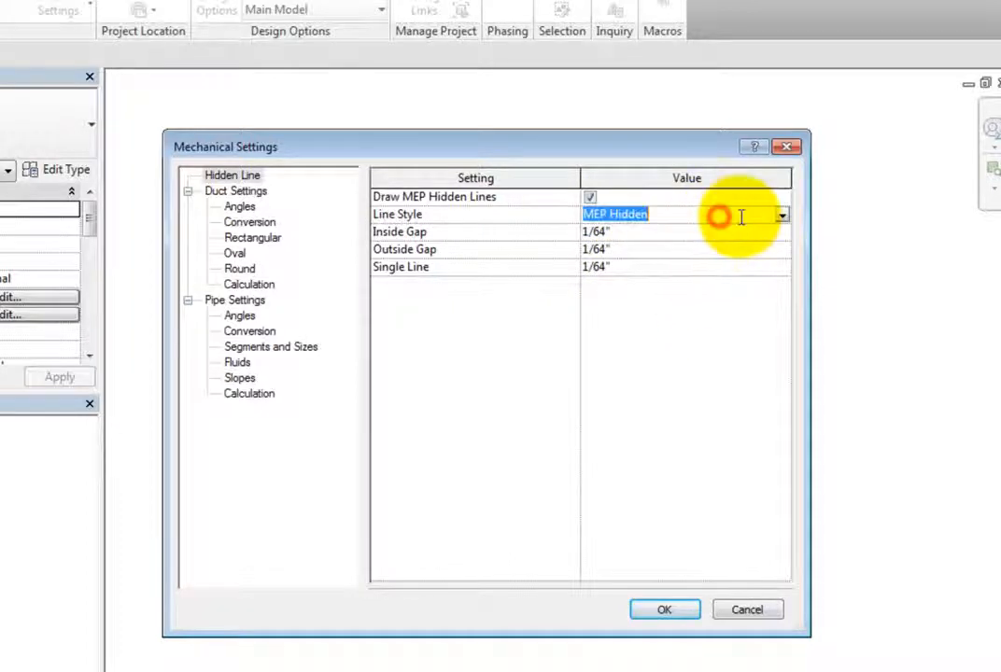
left_click(781, 215)
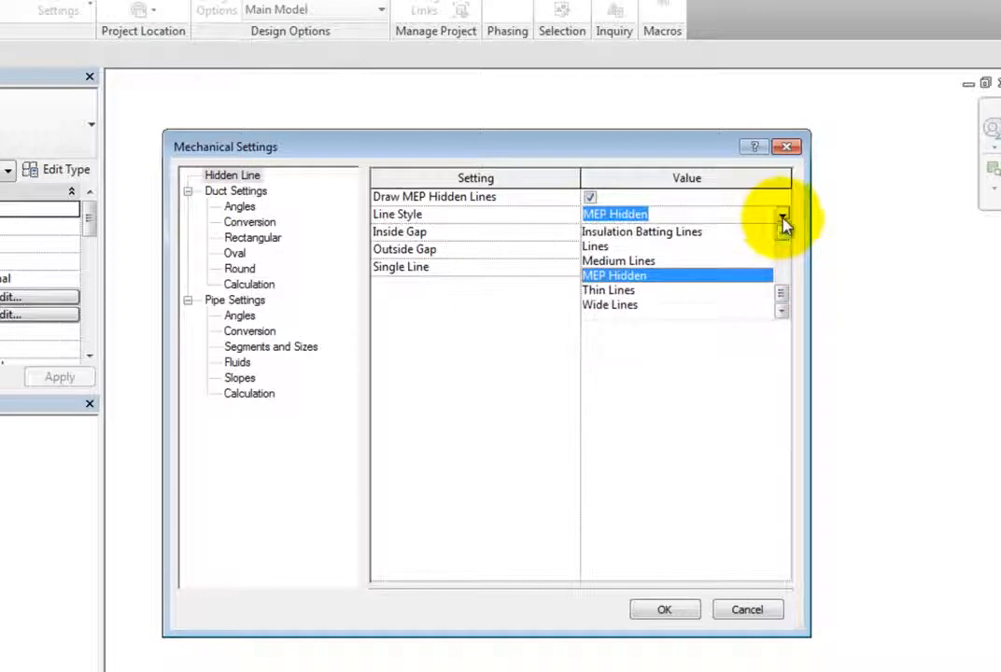
left_click(615, 274)
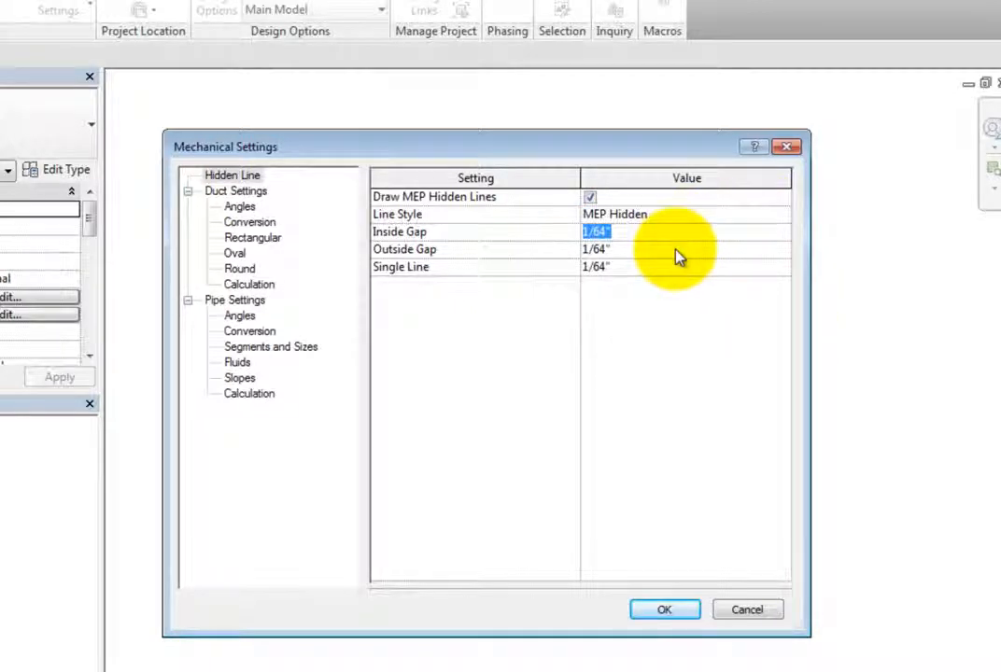
left_click(596, 266)
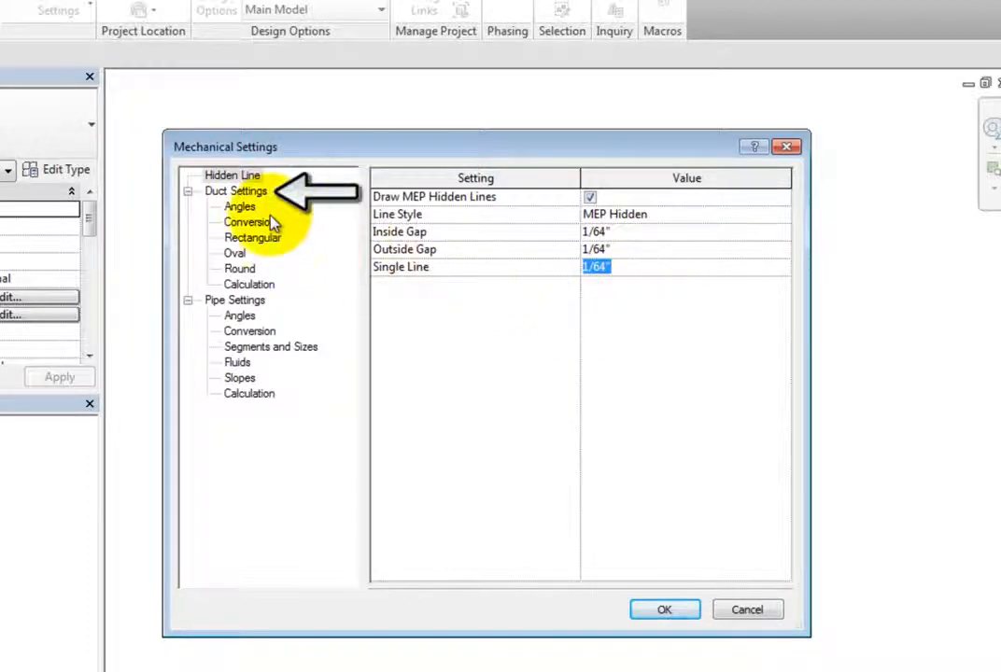
Inspect the general Duct Settings values, including the rectangular duct size separator, leaving them unchanged.
left_click(235, 190)
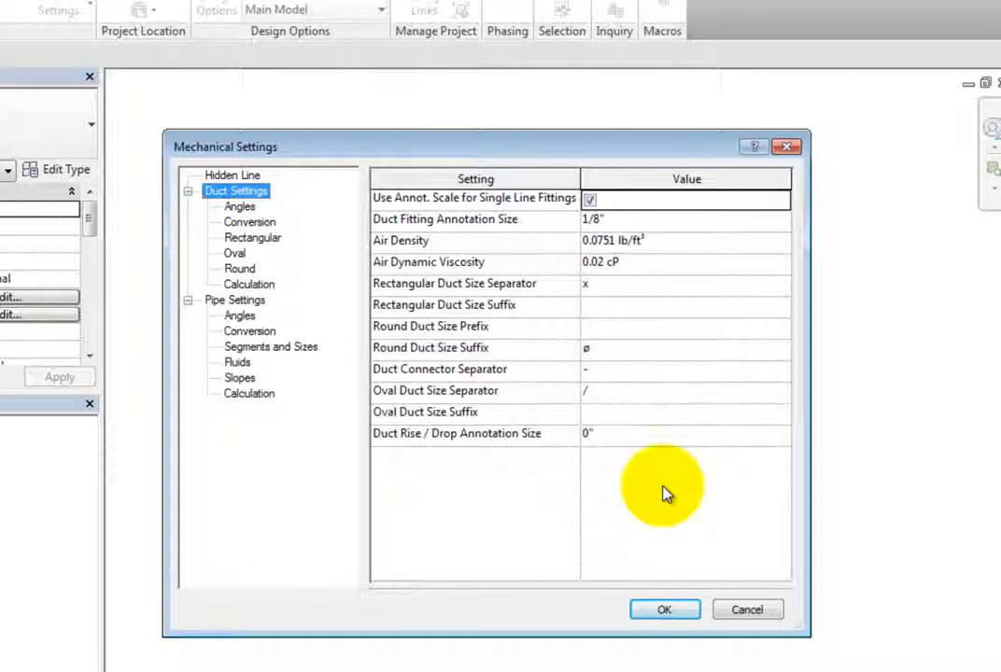
mouse_move(672, 229)
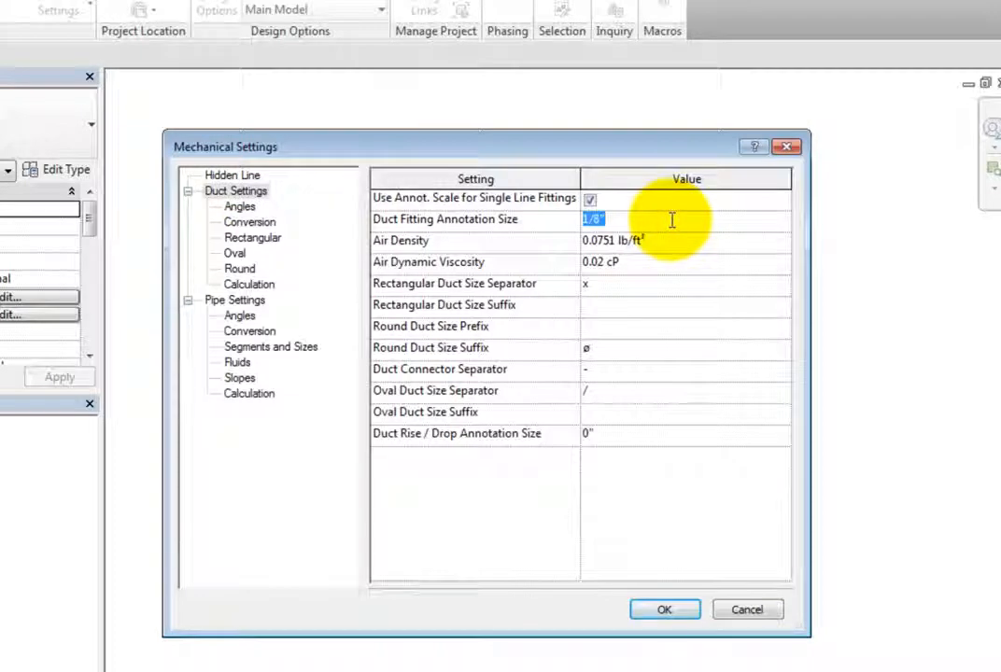
mouse_move(681, 245)
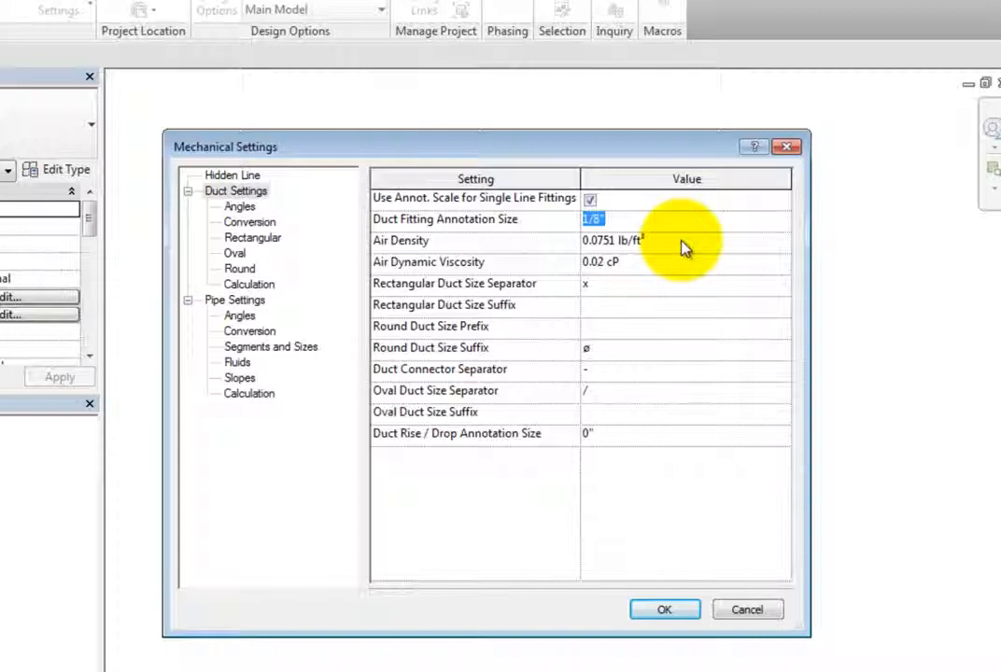
left_click(611, 240)
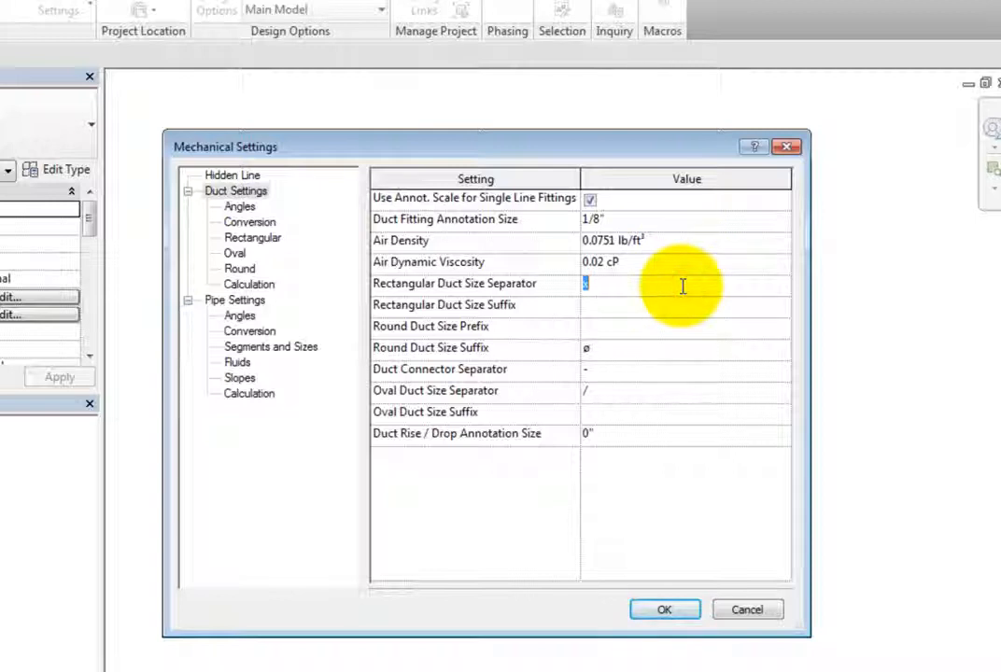
left_click(681, 304)
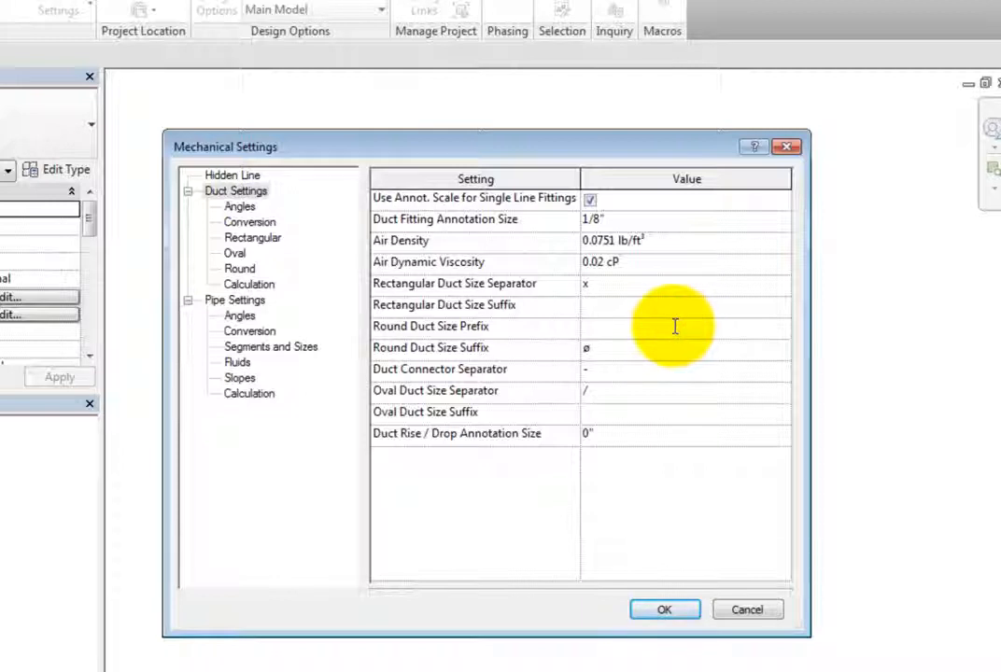
left_click(607, 347)
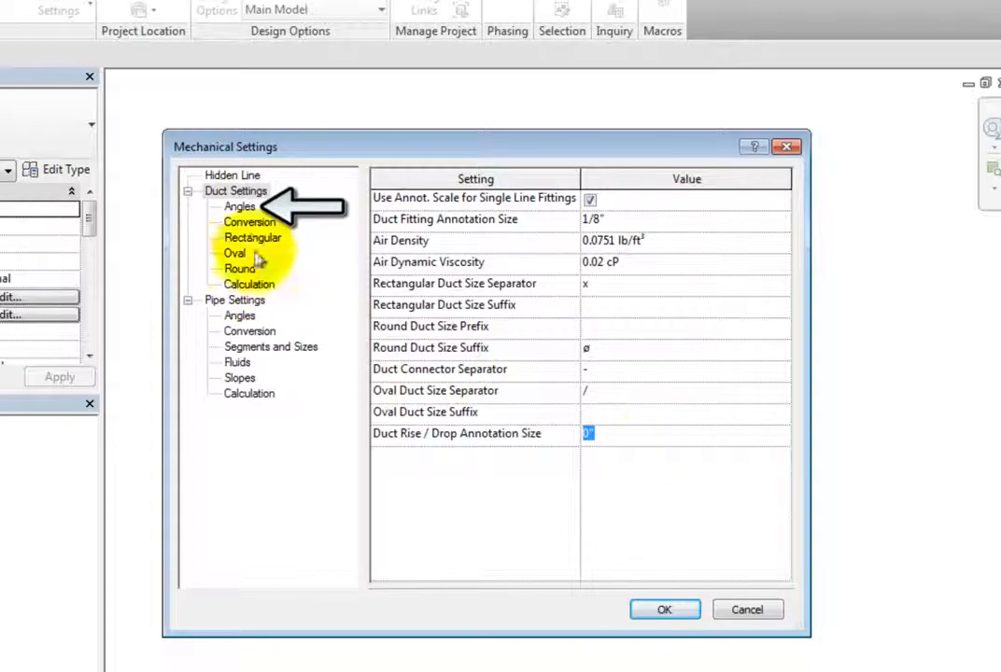
Try the any-angle, fixed-increment and specific-angle options for duct fitting angles.
left_click(240, 206)
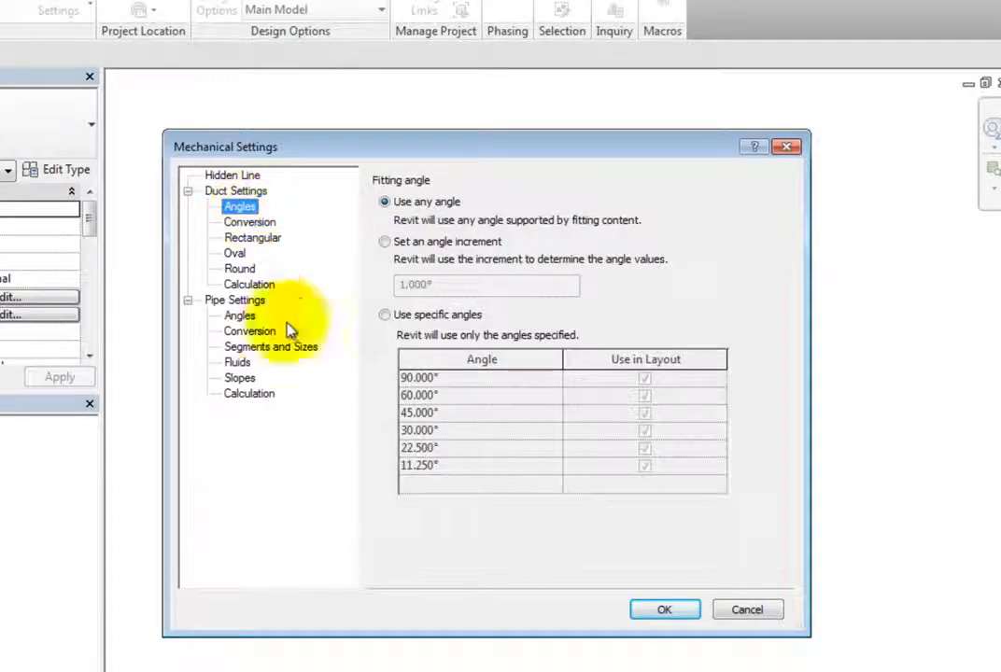
mouse_move(299, 480)
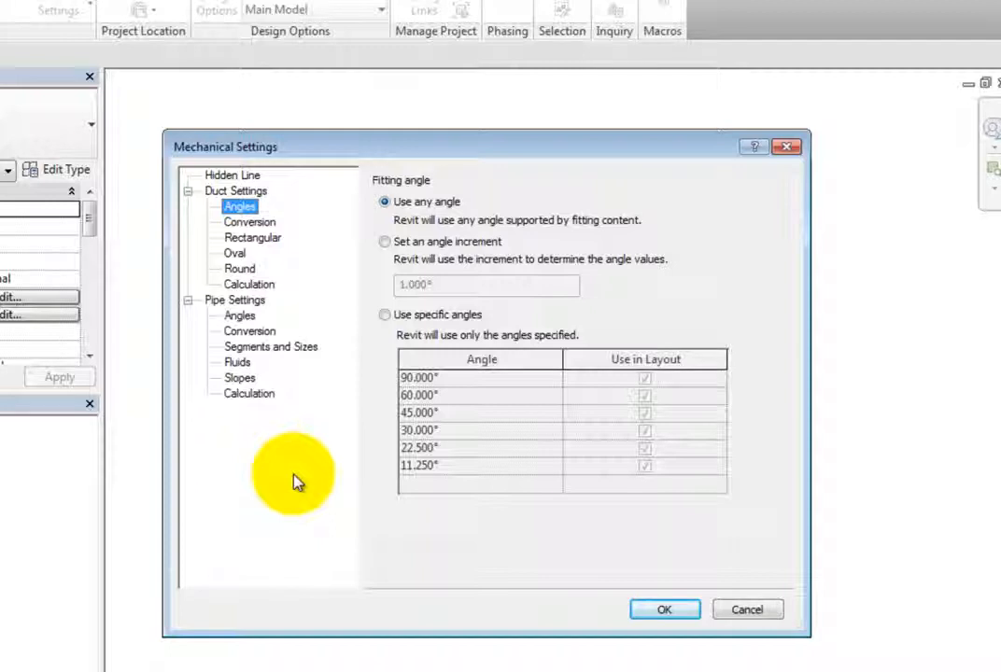
left_click(385, 242)
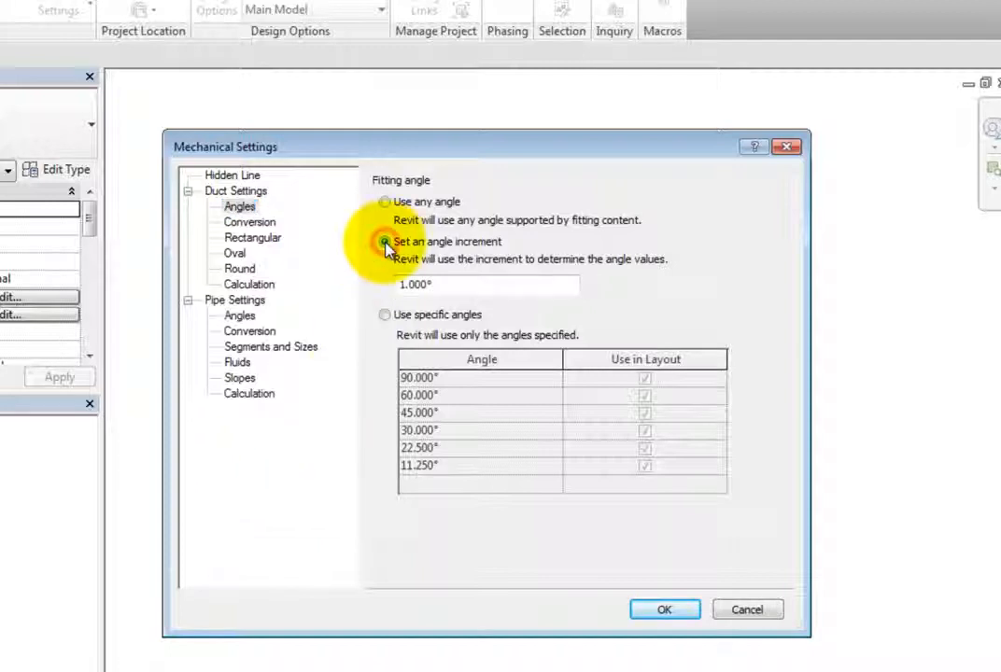
left_click(384, 314)
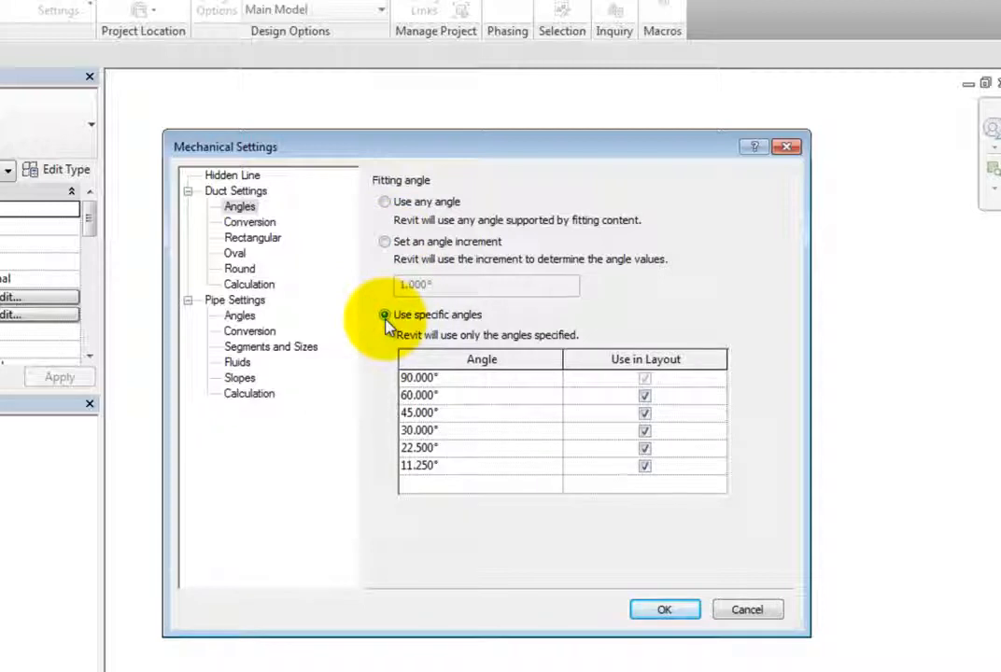
left_click(385, 201)
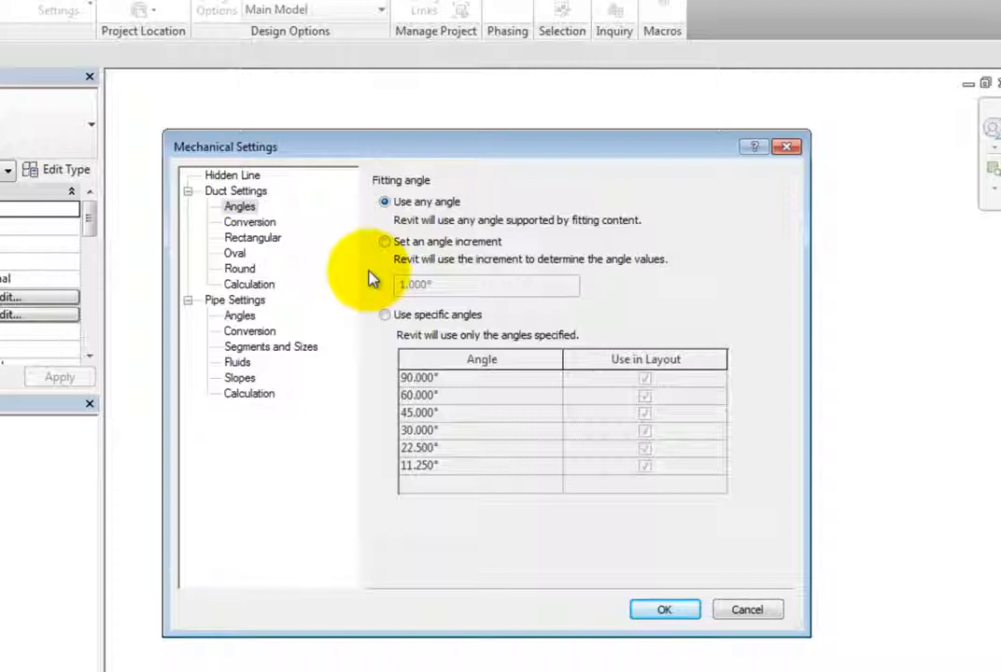
mouse_move(380, 251)
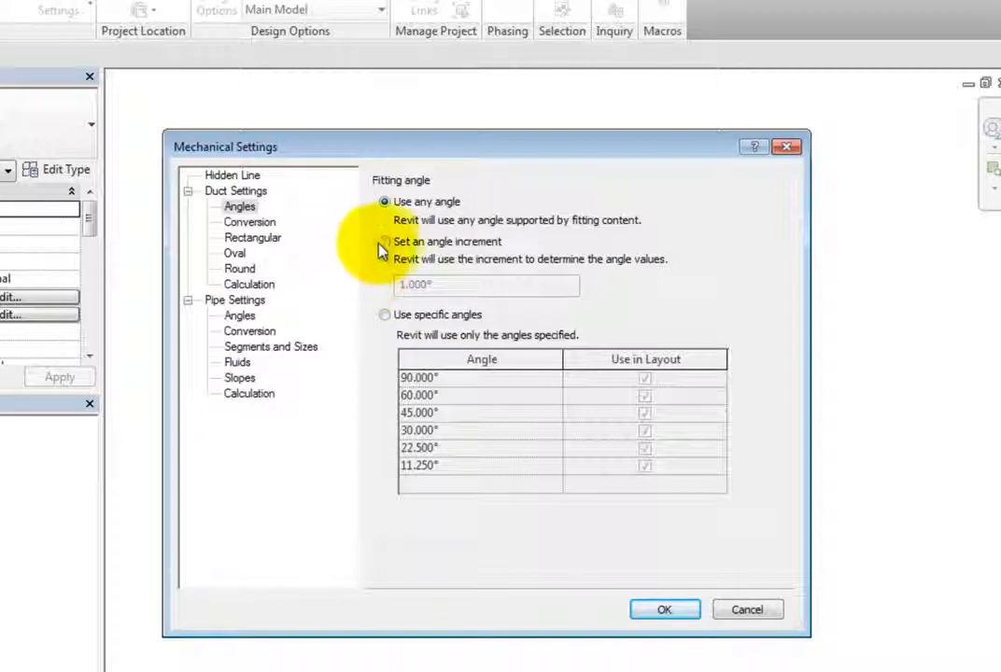
Restrict duct fittings to specific angles, keeping 90° through 11.25° including 60° checked.
left_click(384, 241)
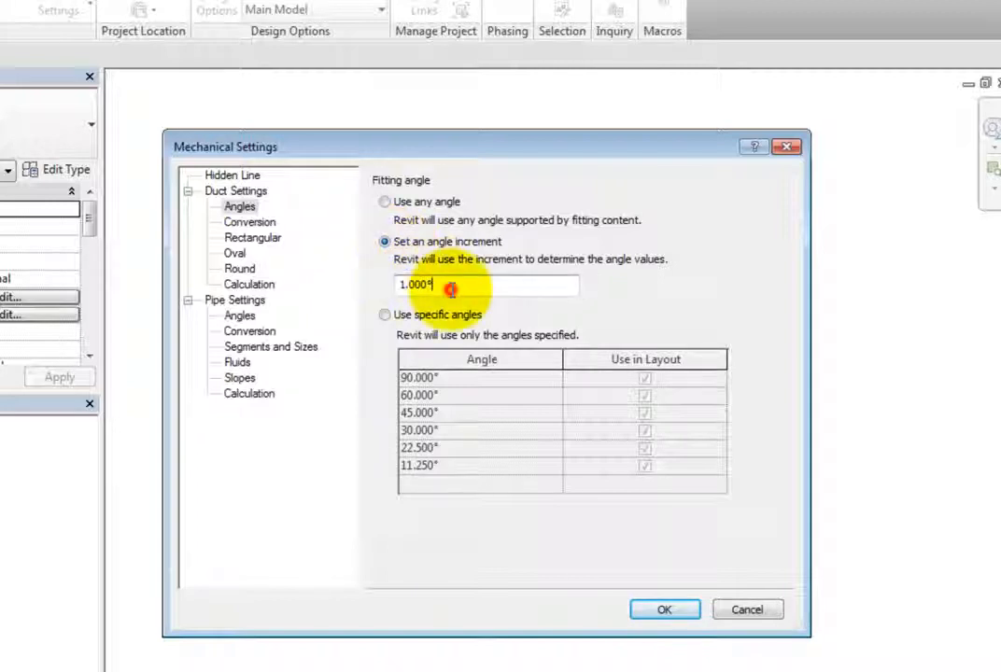
triple_click(485, 284)
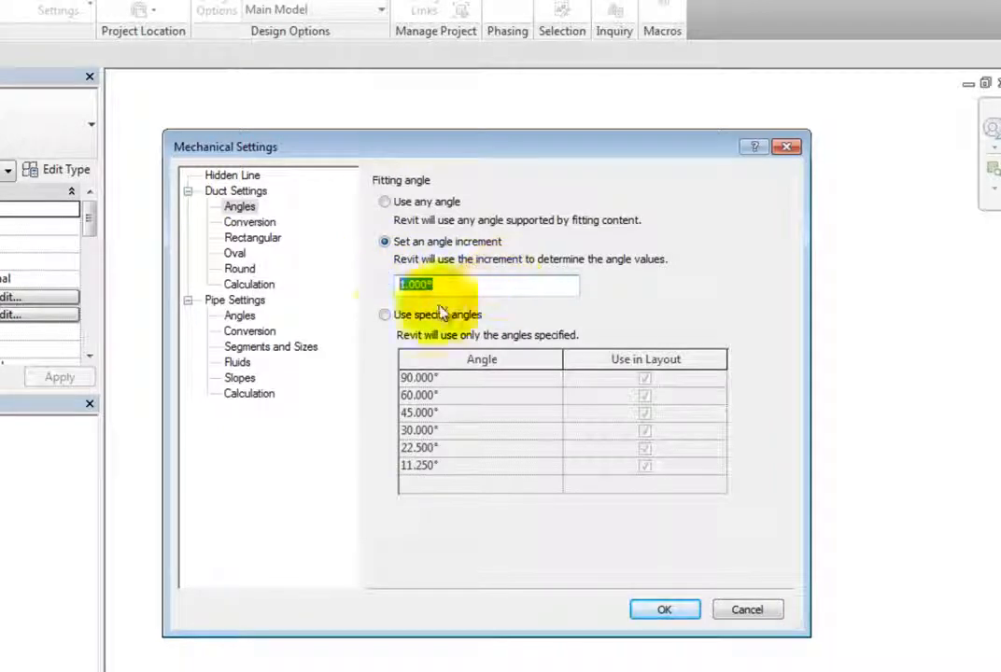
left_click(385, 314)
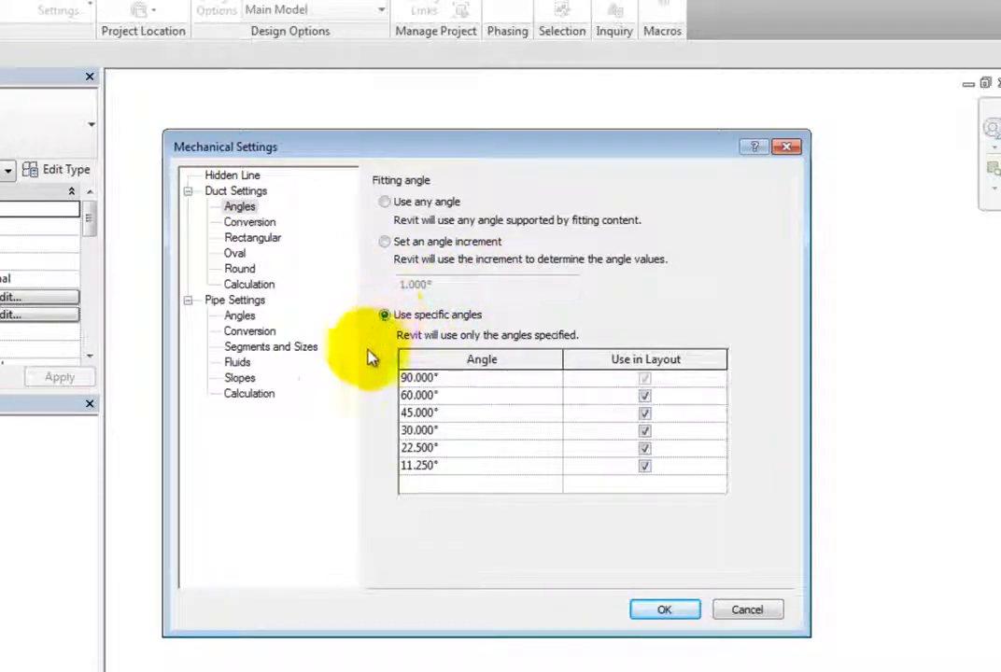
mouse_move(523, 522)
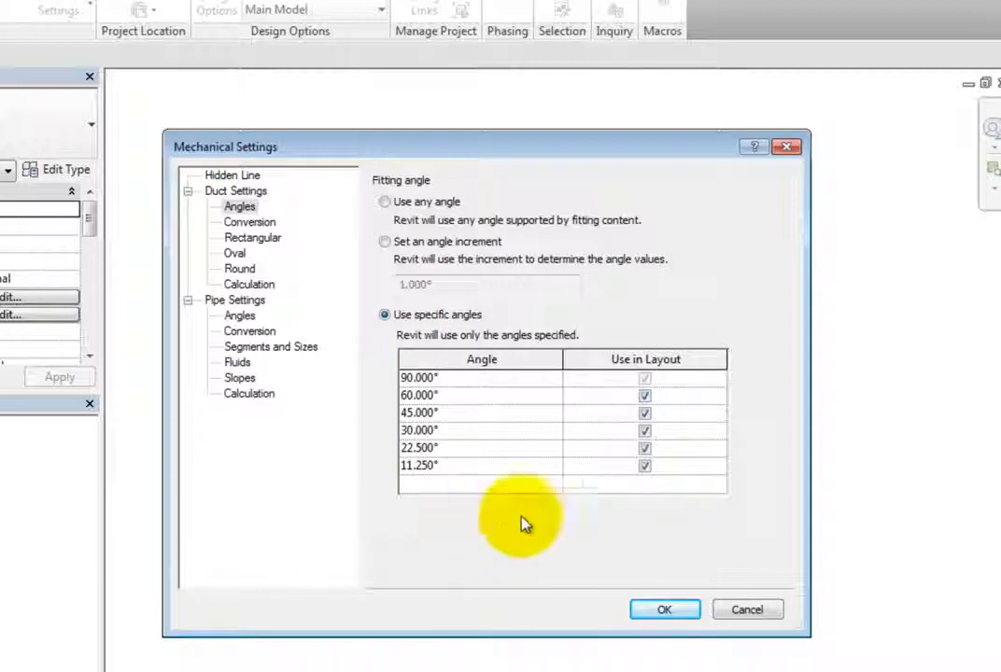
left_click(644, 395)
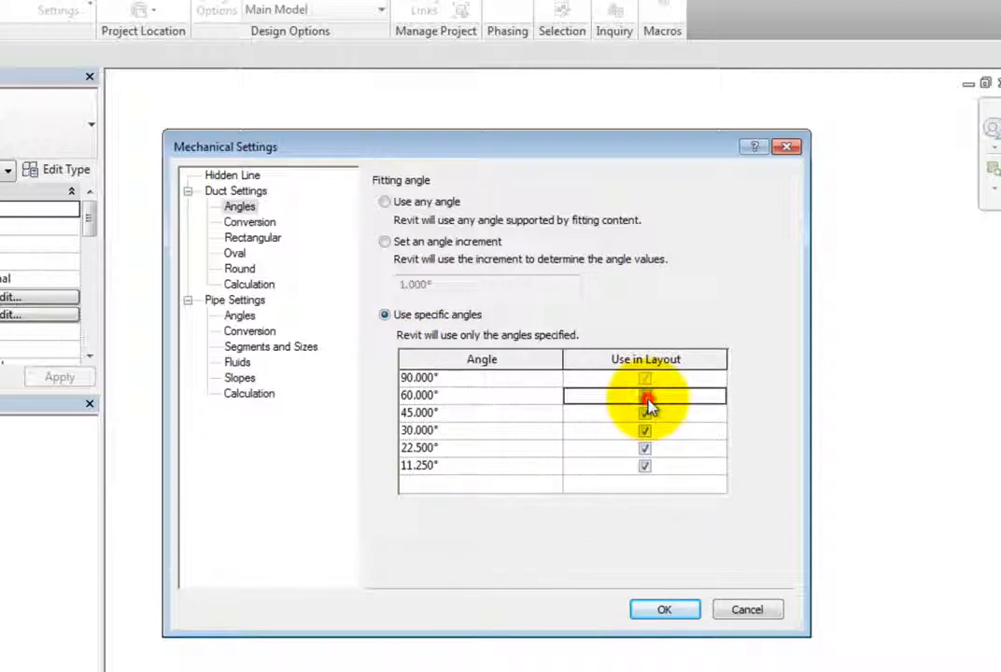
left_click(644, 395)
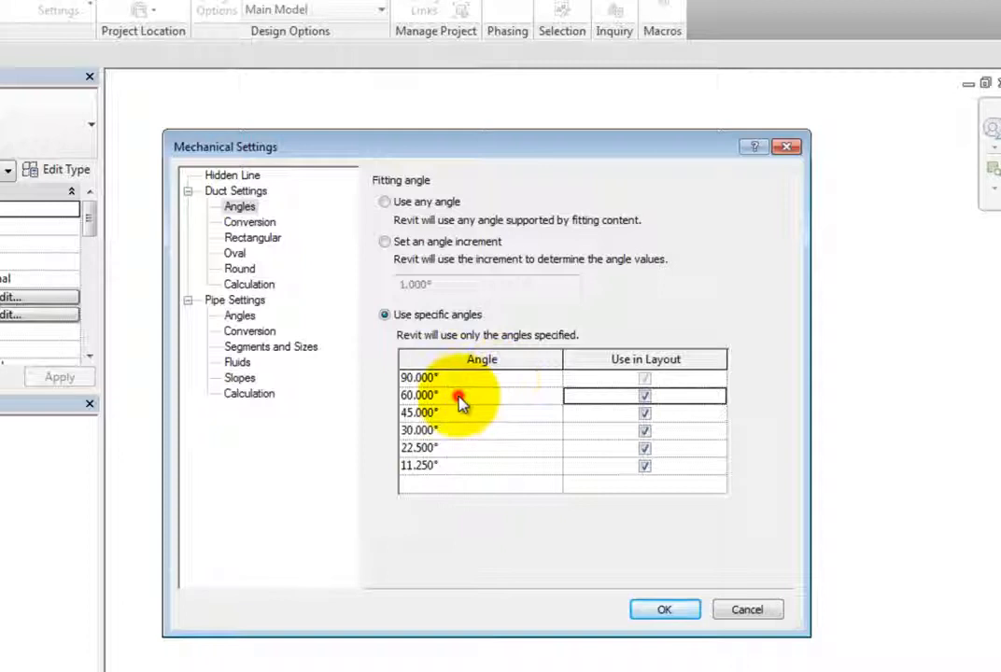
mouse_move(434, 487)
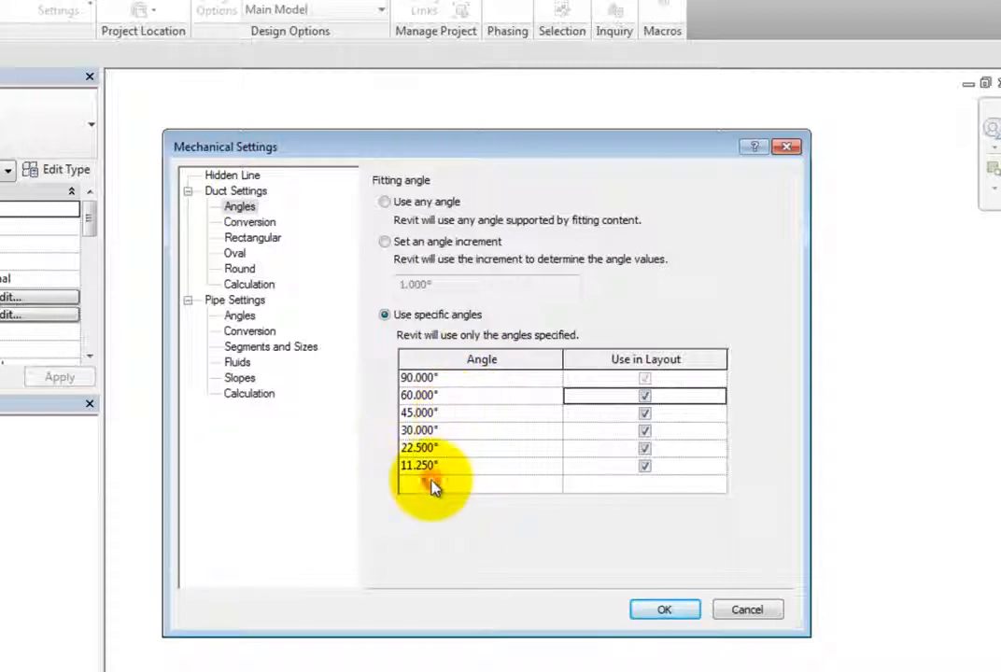
mouse_move(554, 529)
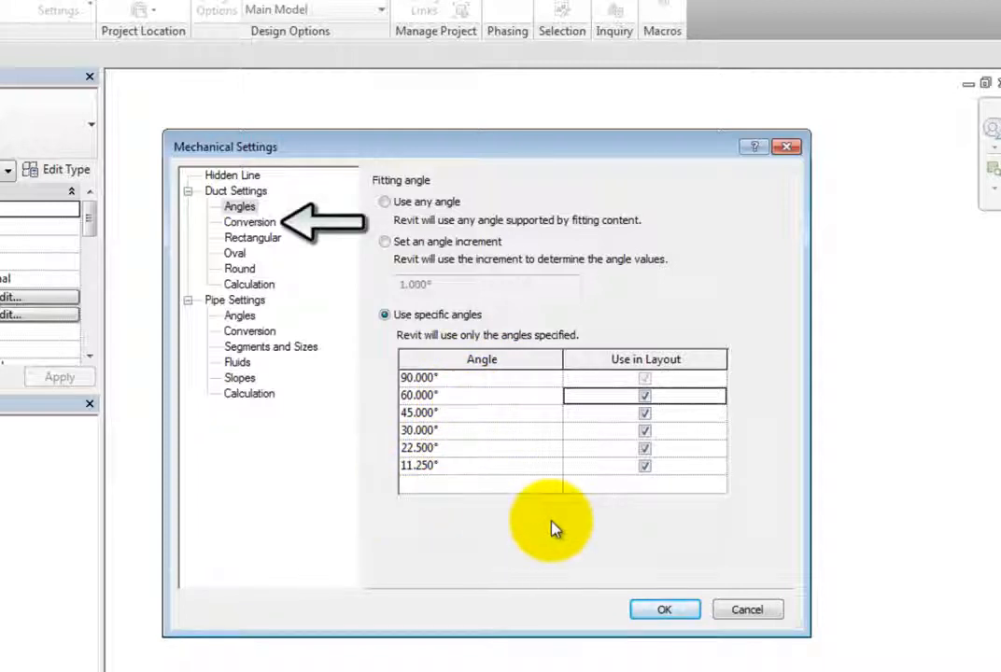
Review Supply Air conversion defaults: Radius Elbows/Tees main duct, 9' offset, branch flex duct.
left_click(248, 222)
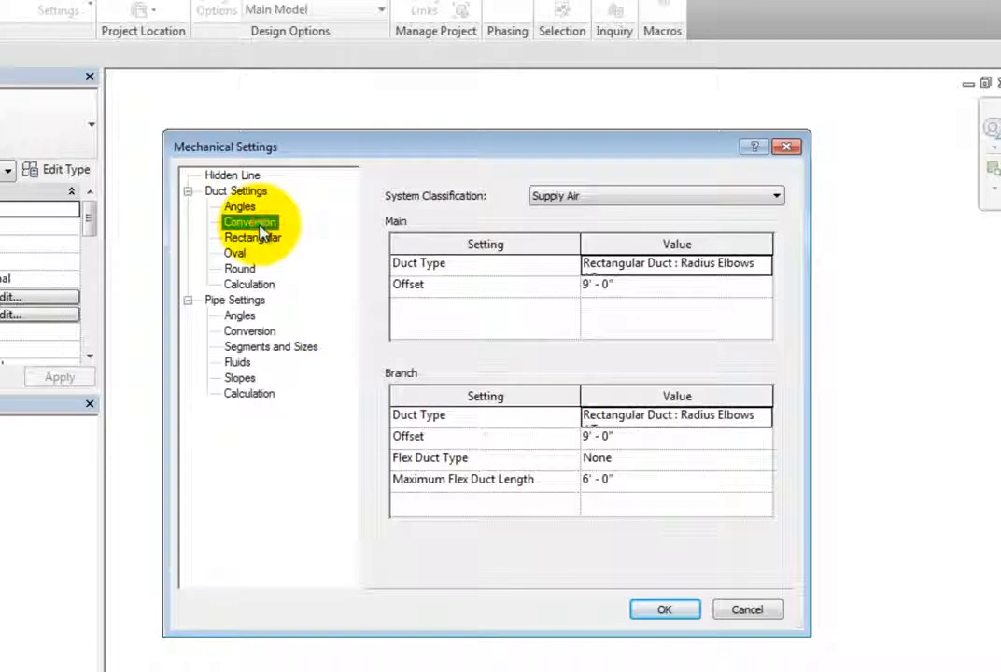
mouse_move(754, 348)
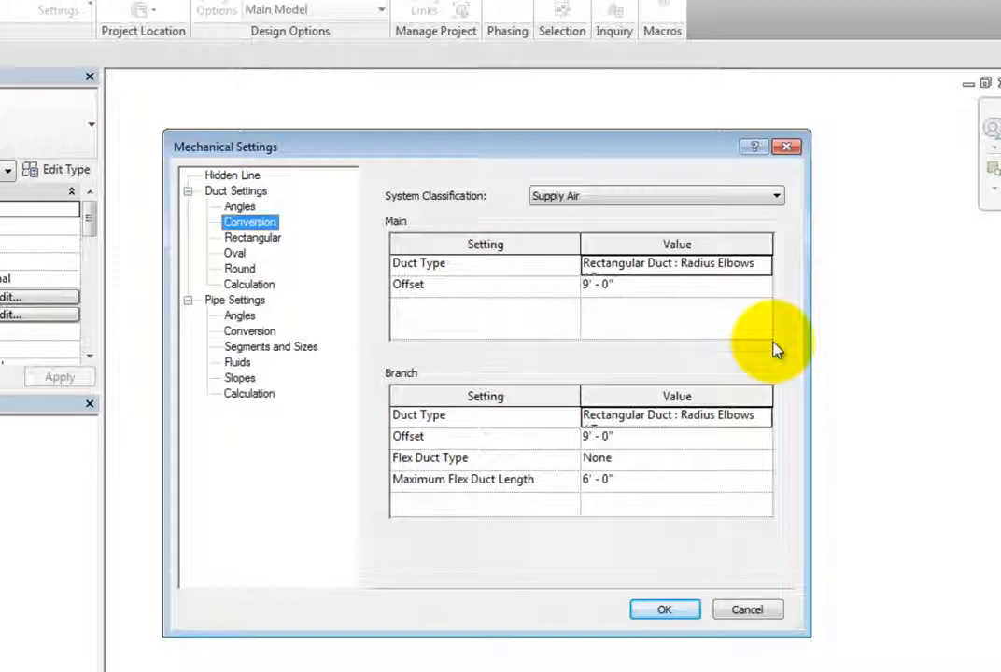
mouse_move(756, 229)
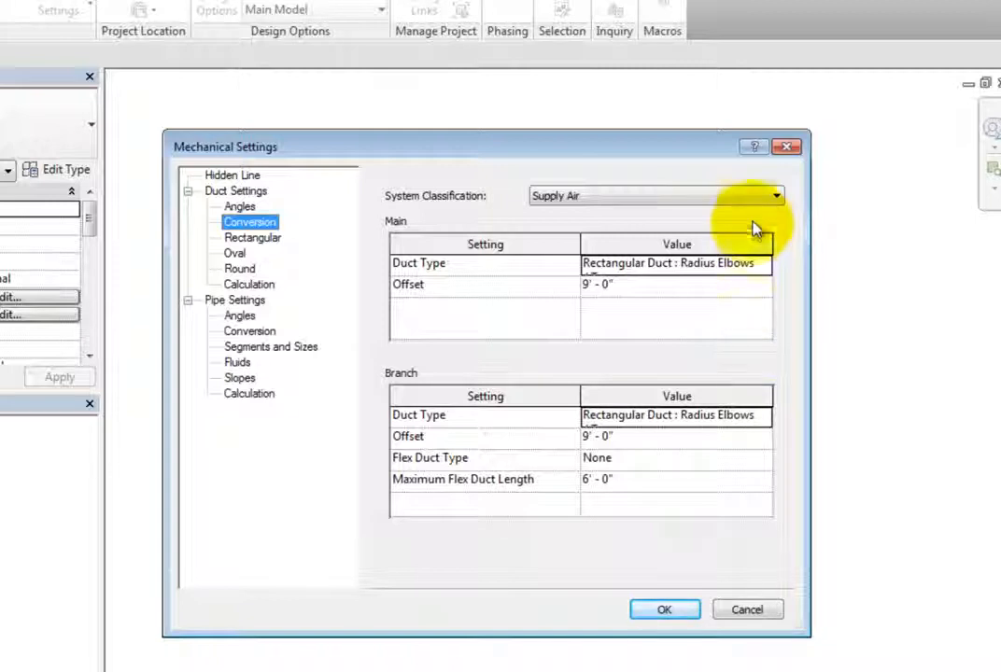
left_click(776, 195)
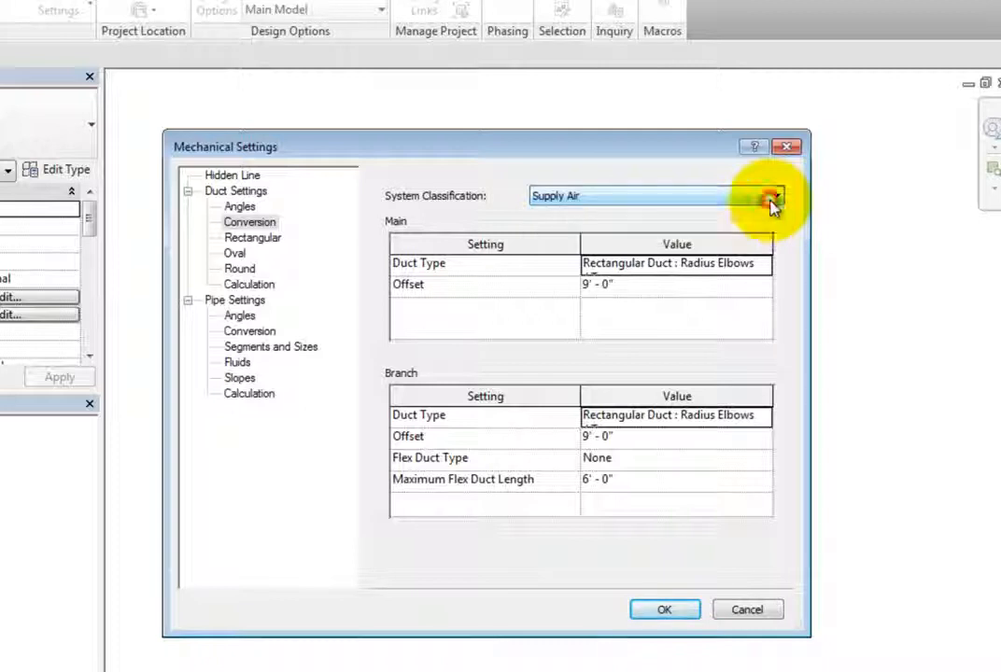
mouse_move(789, 334)
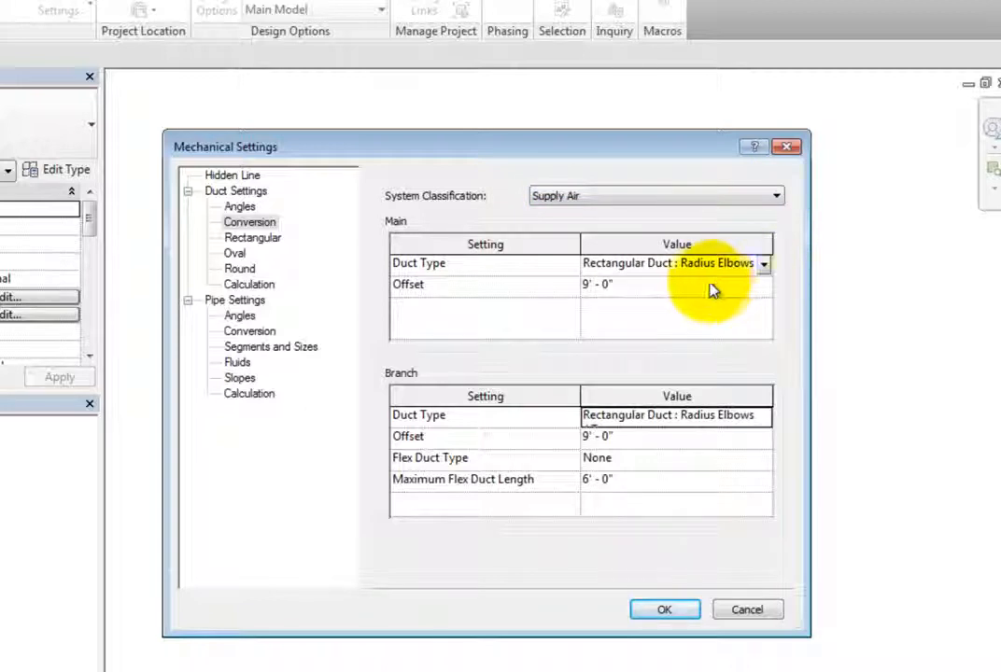
left_click(597, 284)
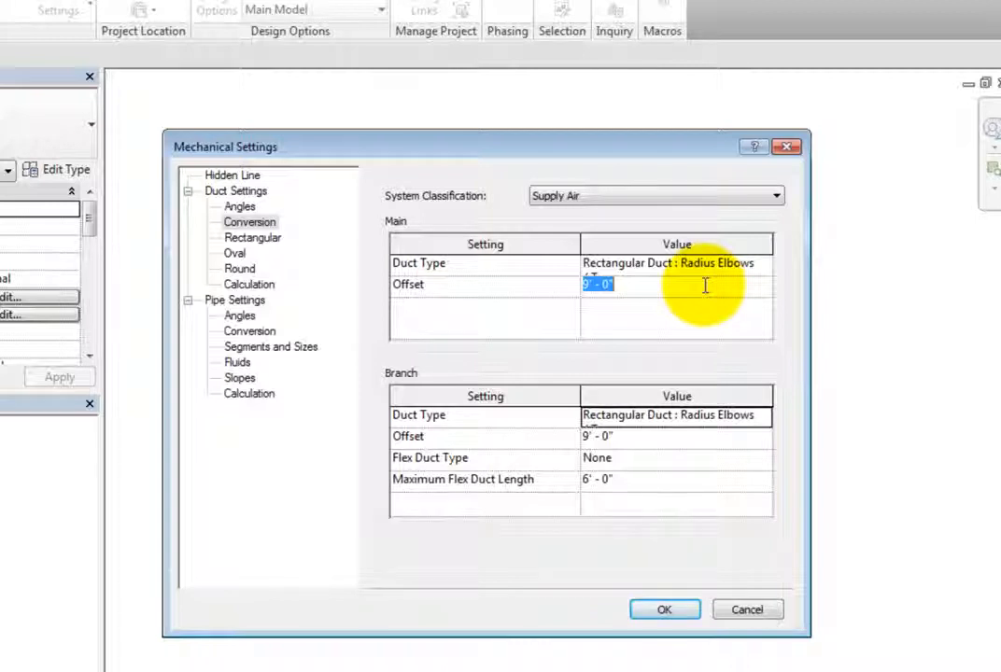
left_click(695, 263)
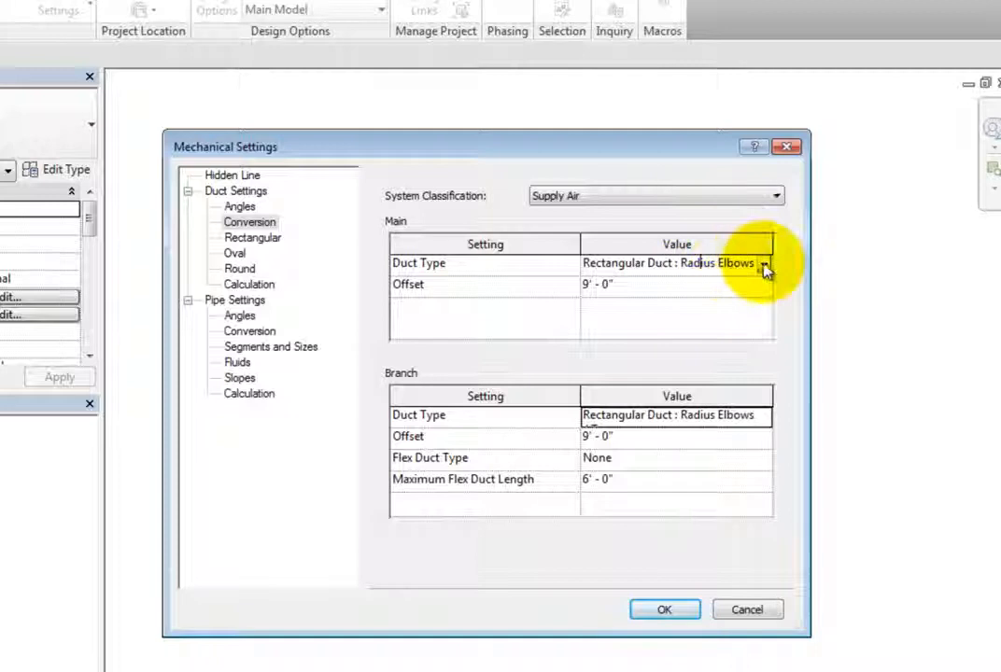
left_click(763, 262)
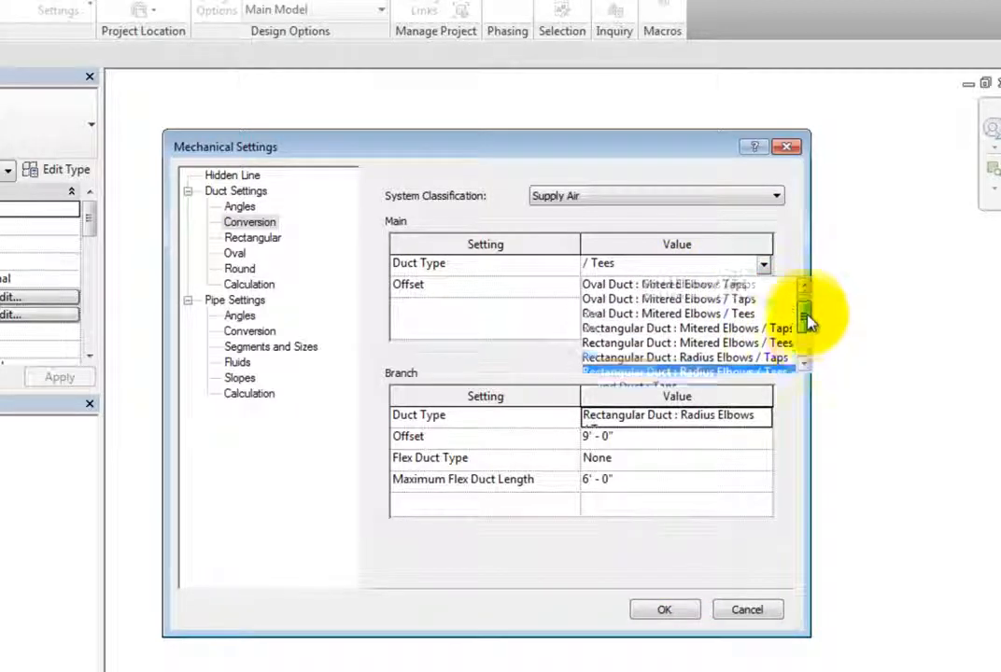
scroll("down", 3)
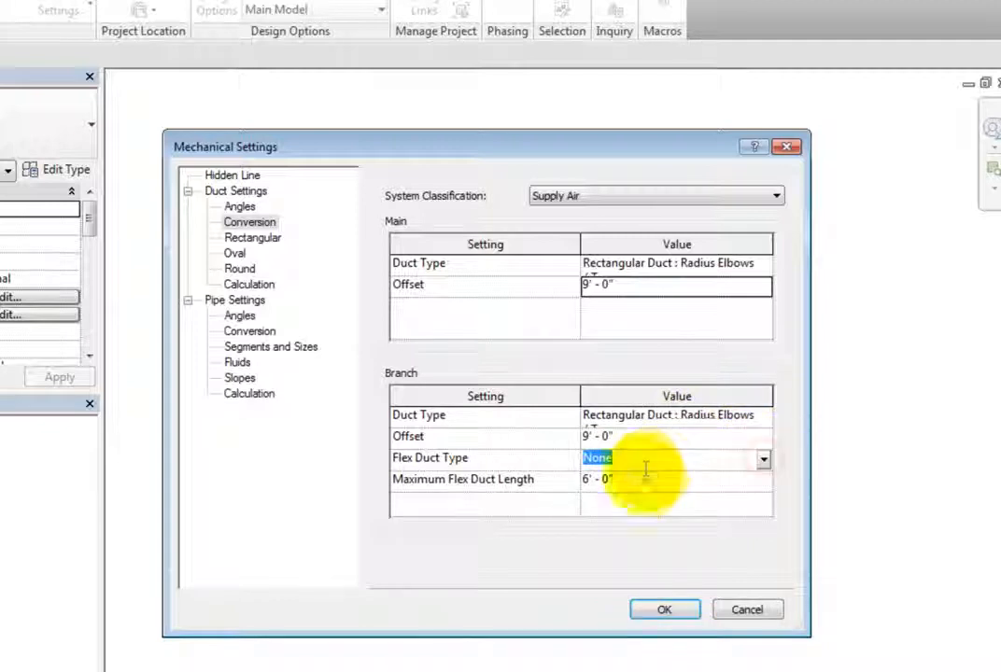
left_click(616, 479)
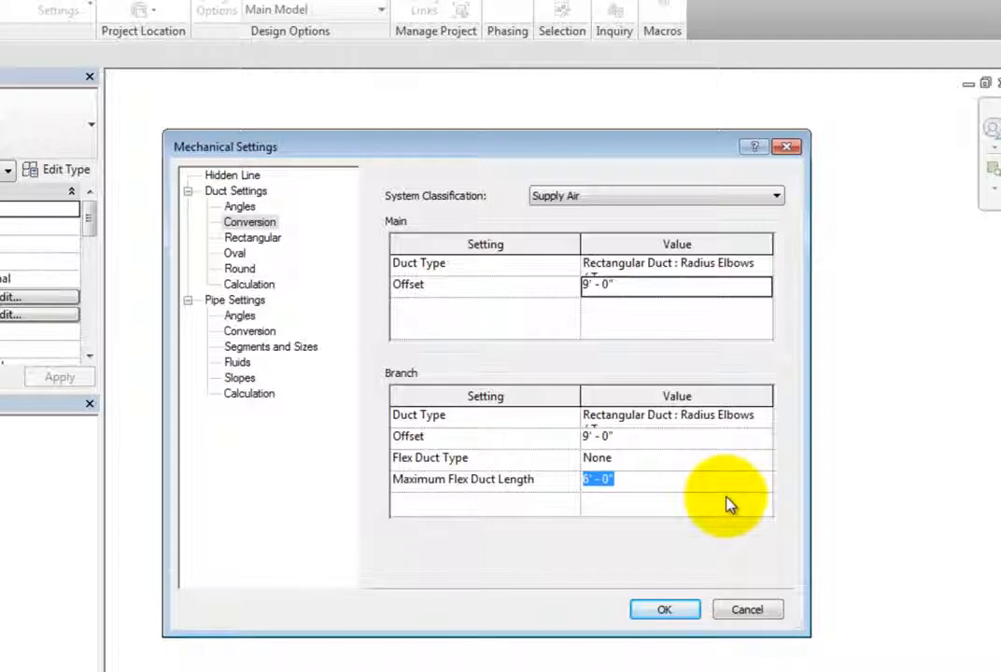
left_click(252, 237)
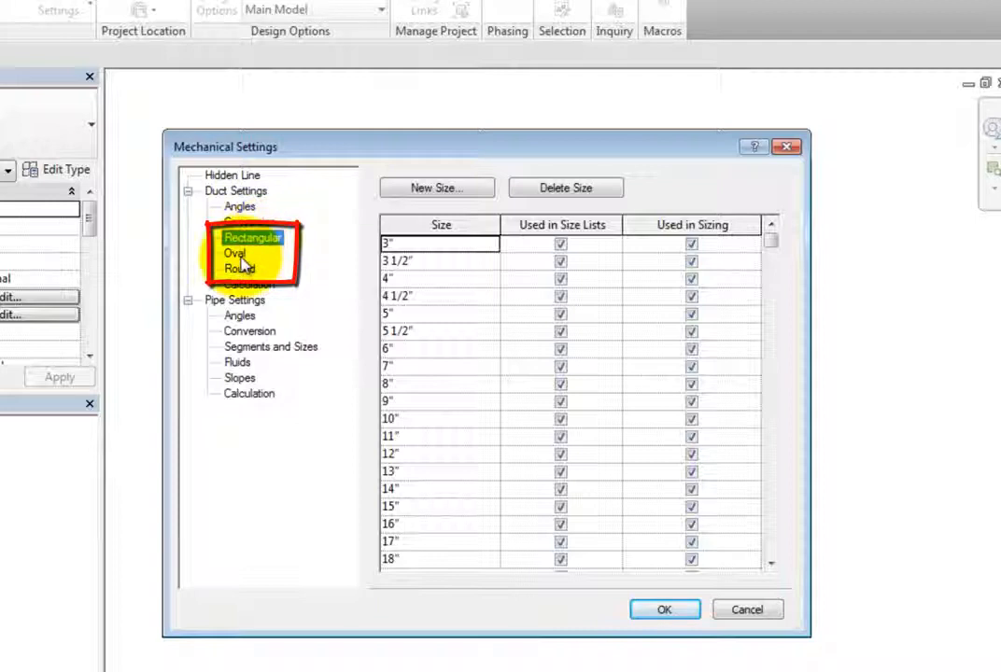
Compare rectangular, oval and round size tables, checking 3" round is used in lists and sizing.
left_click(238, 269)
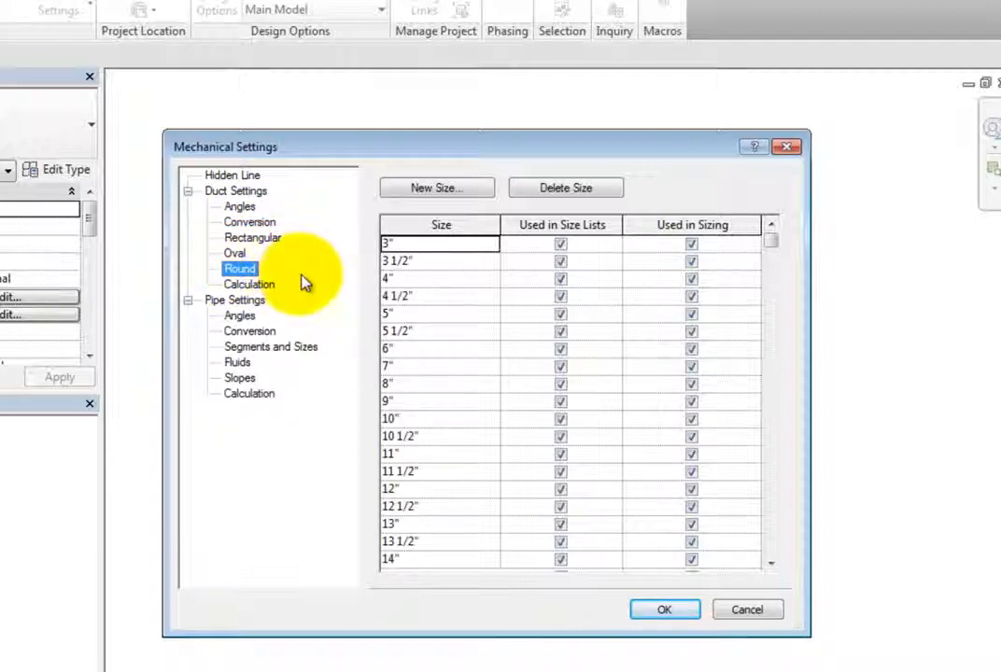
left_click(252, 237)
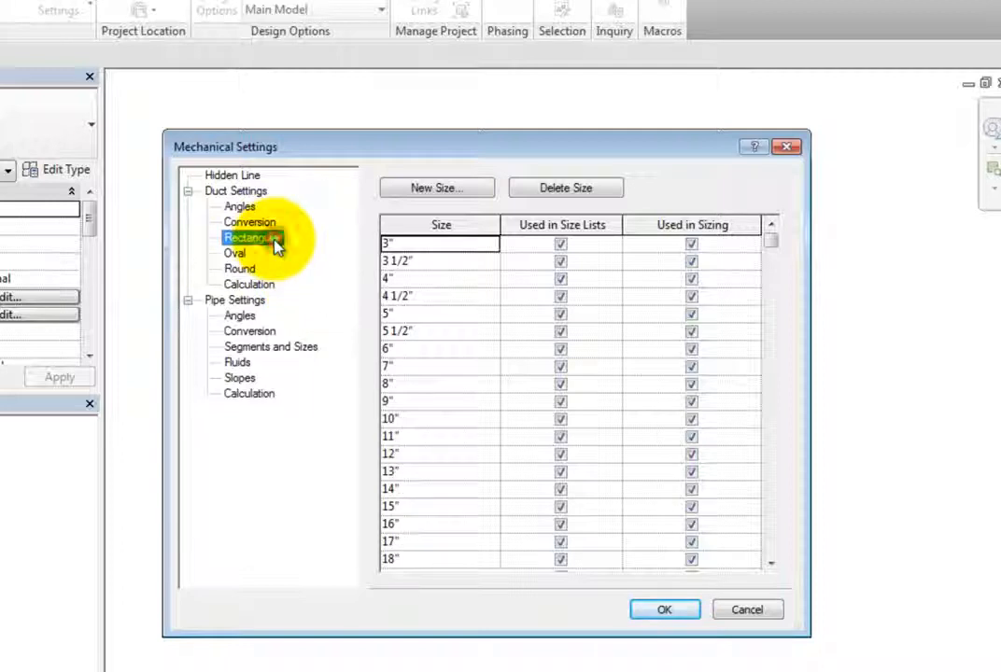
left_click(234, 253)
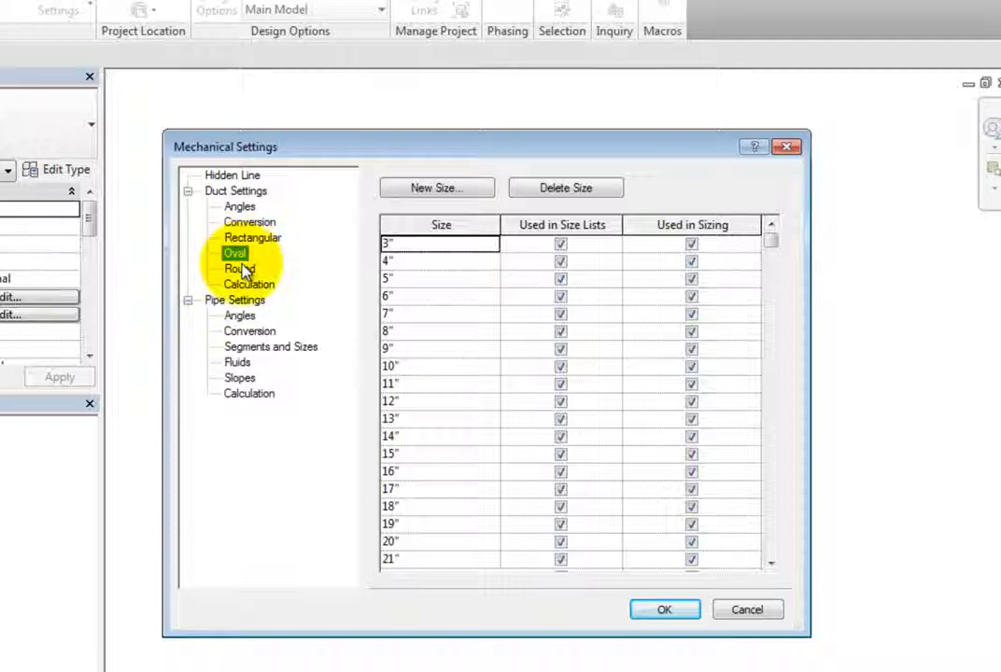
left_click(239, 269)
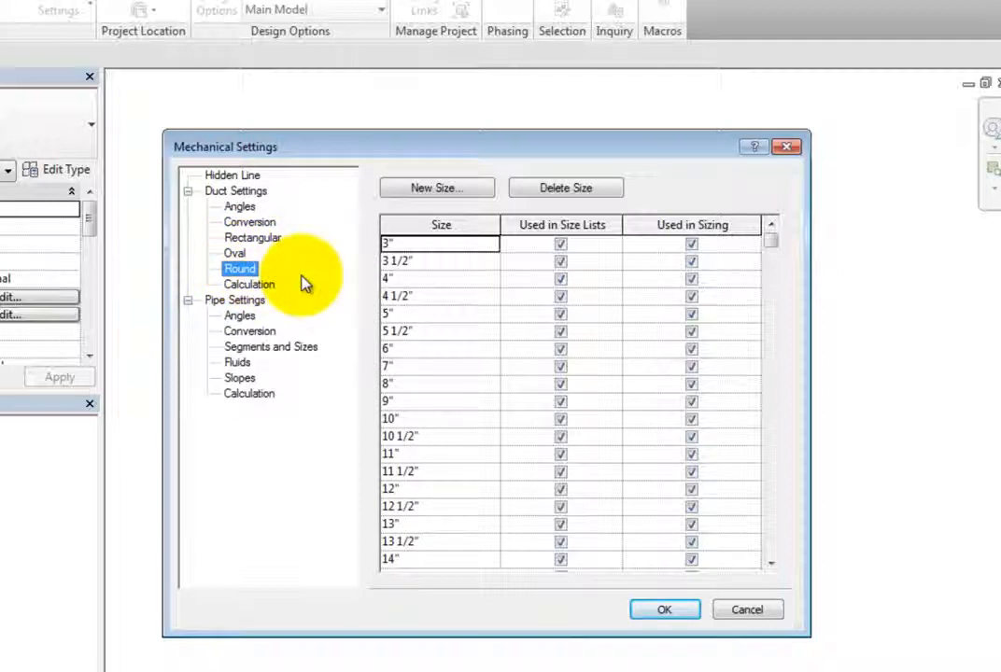
mouse_move(561, 261)
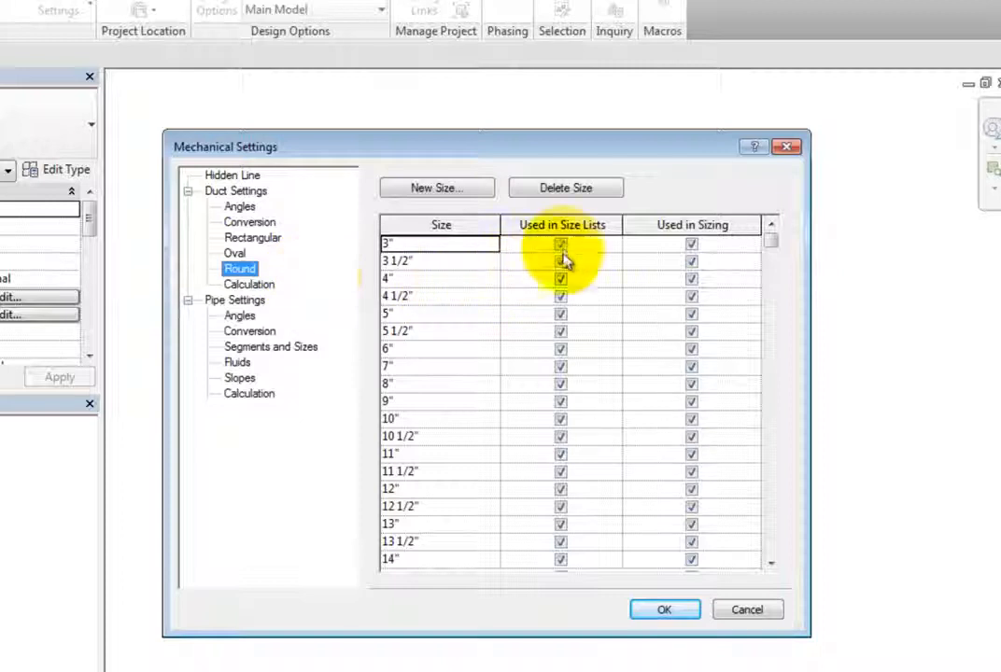
left_click(561, 243)
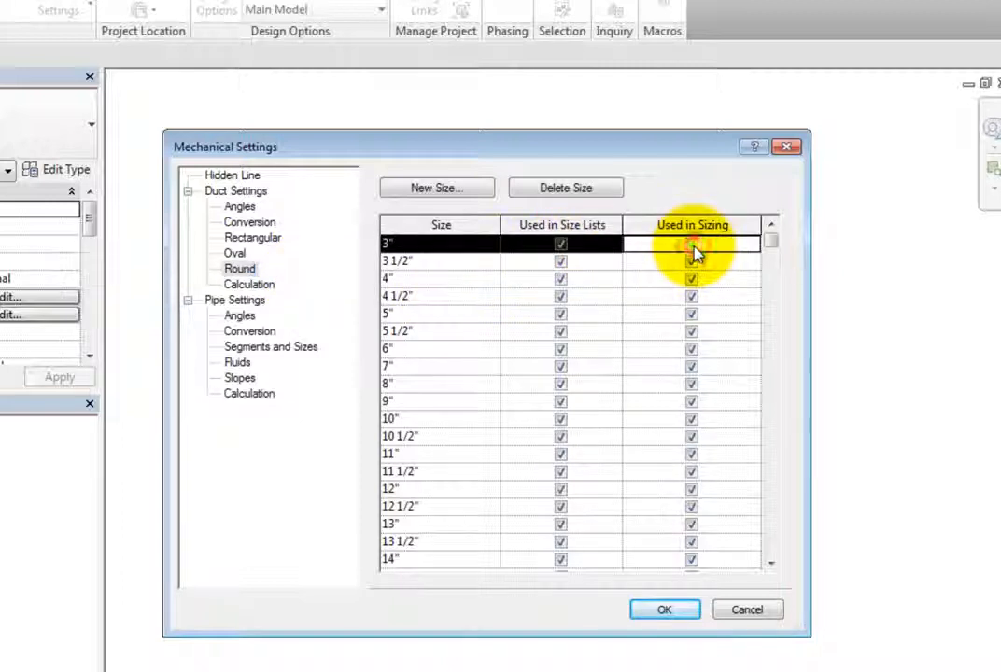
left_click(691, 244)
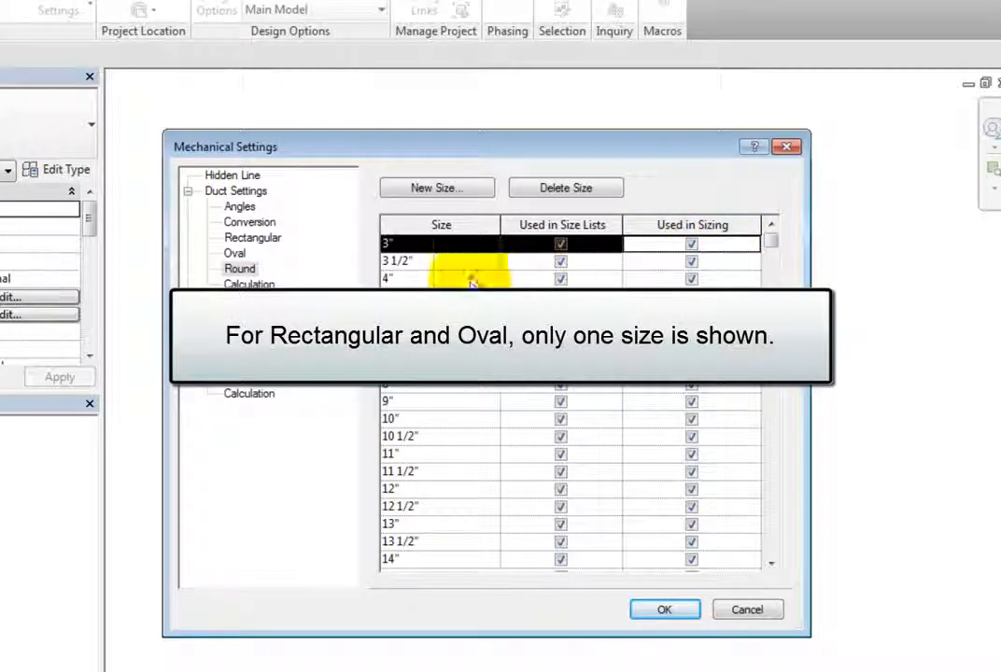
left_click(252, 237)
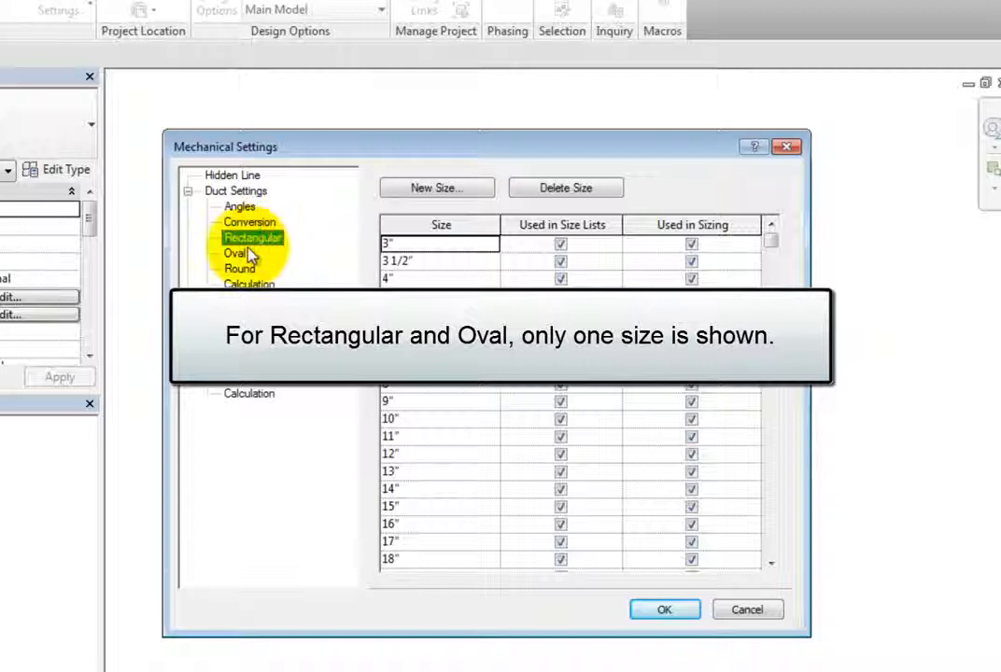
left_click(235, 253)
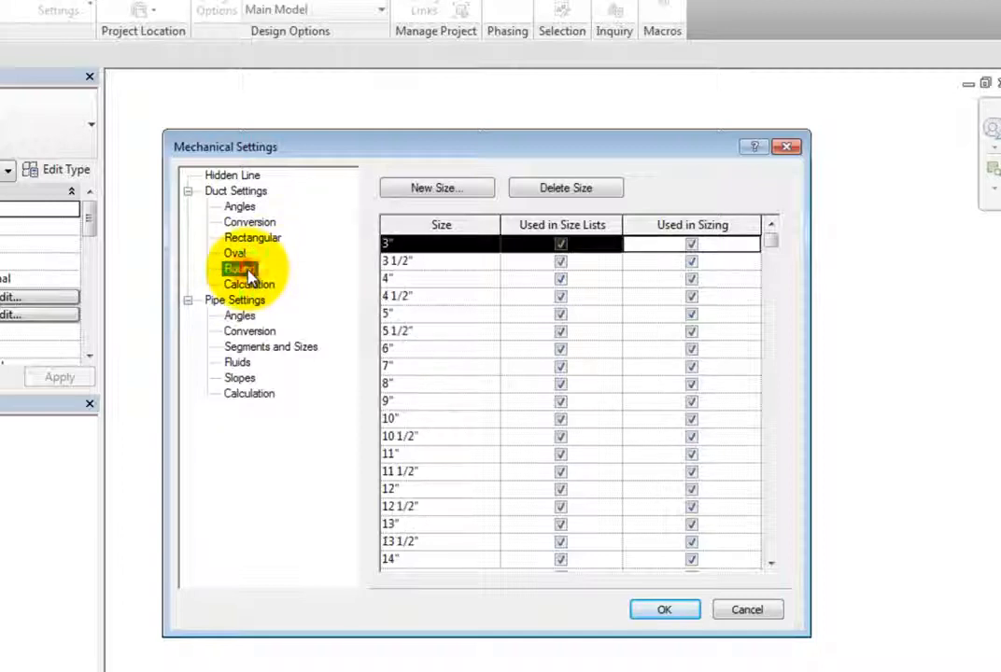
left_click(240, 268)
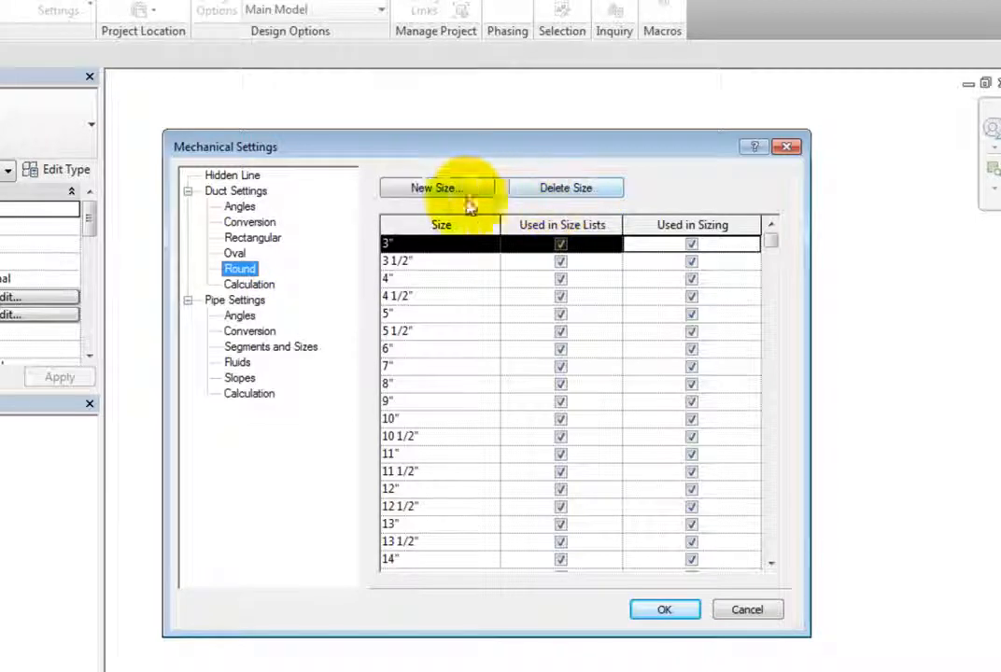
left_click(436, 188)
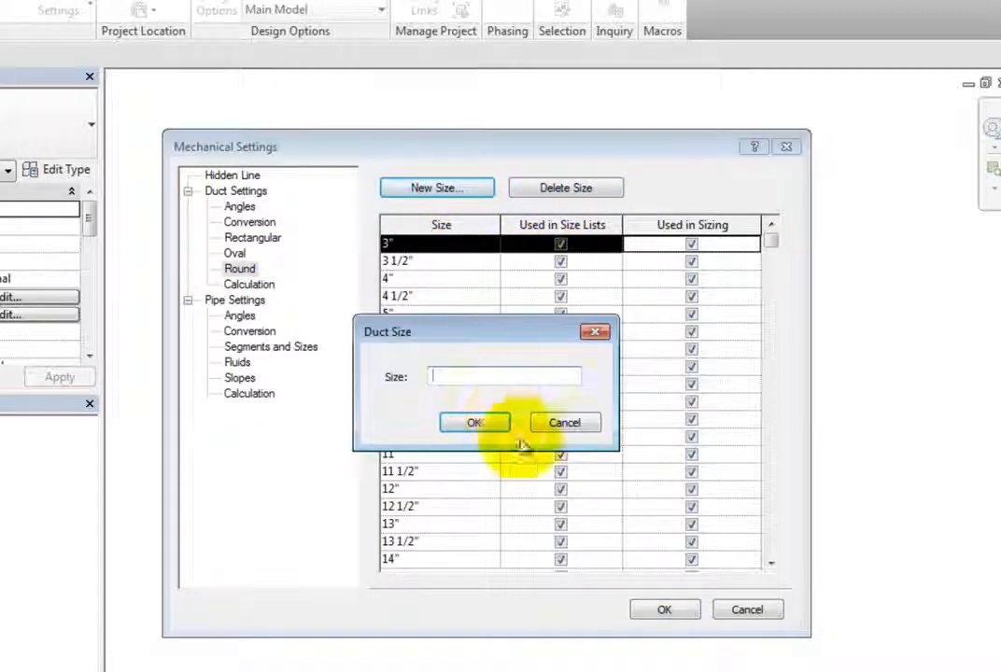
mouse_move(535, 472)
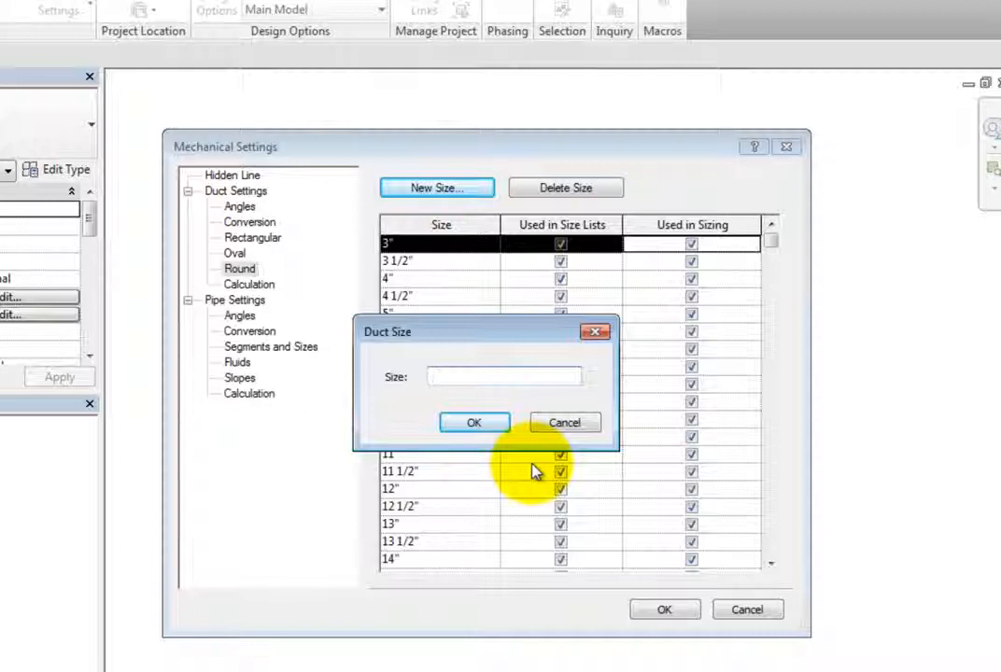
mouse_move(564, 423)
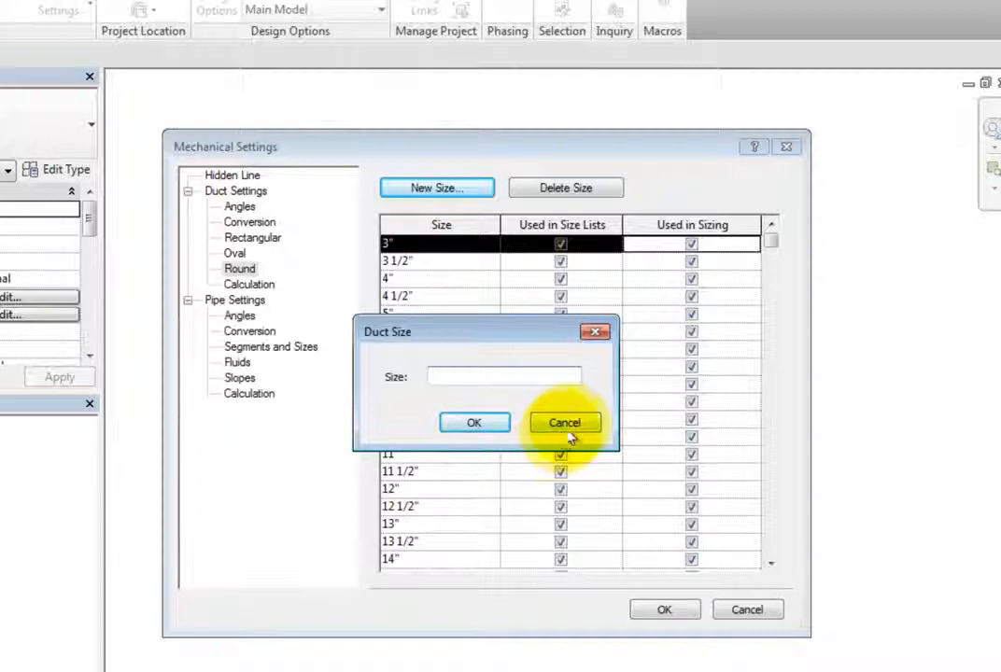
left_click(564, 422)
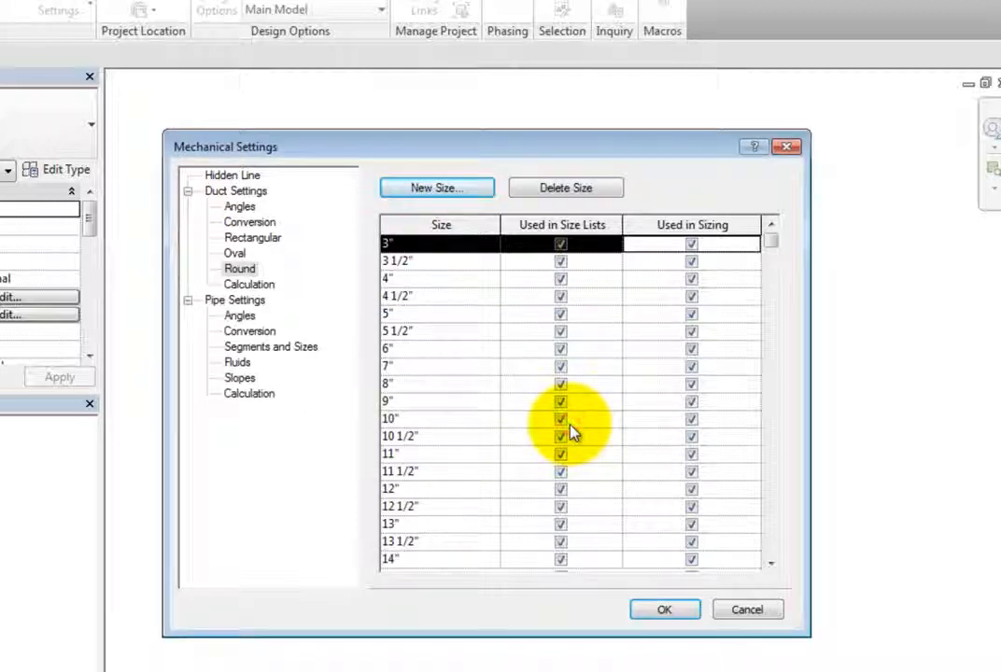
Change the duct pressure drop method from Altshul-Tsal to the Colebrook Equation.
left_click(249, 284)
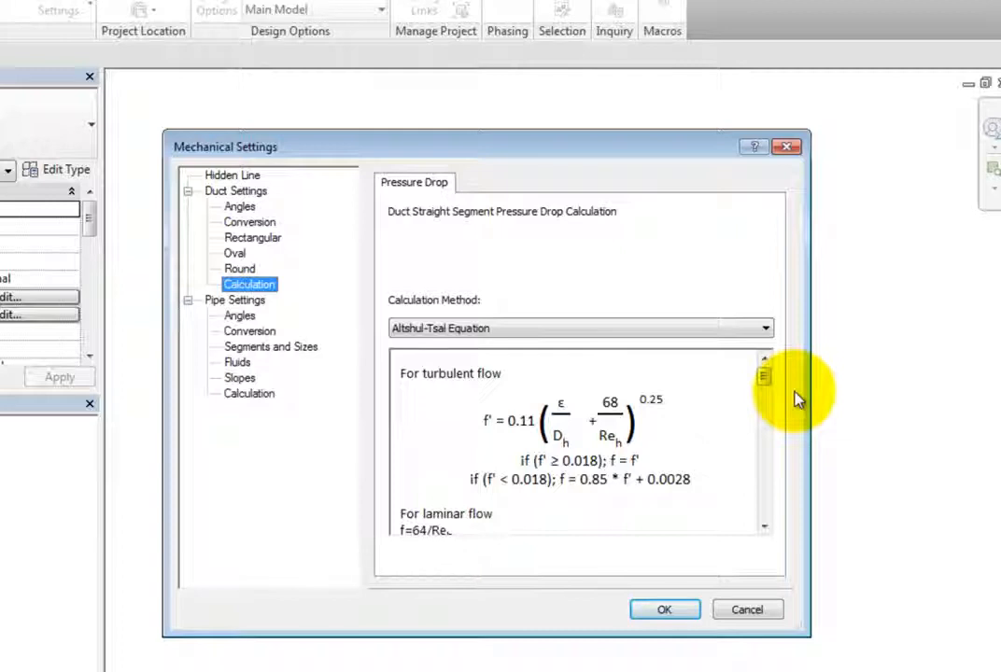
mouse_move(761, 346)
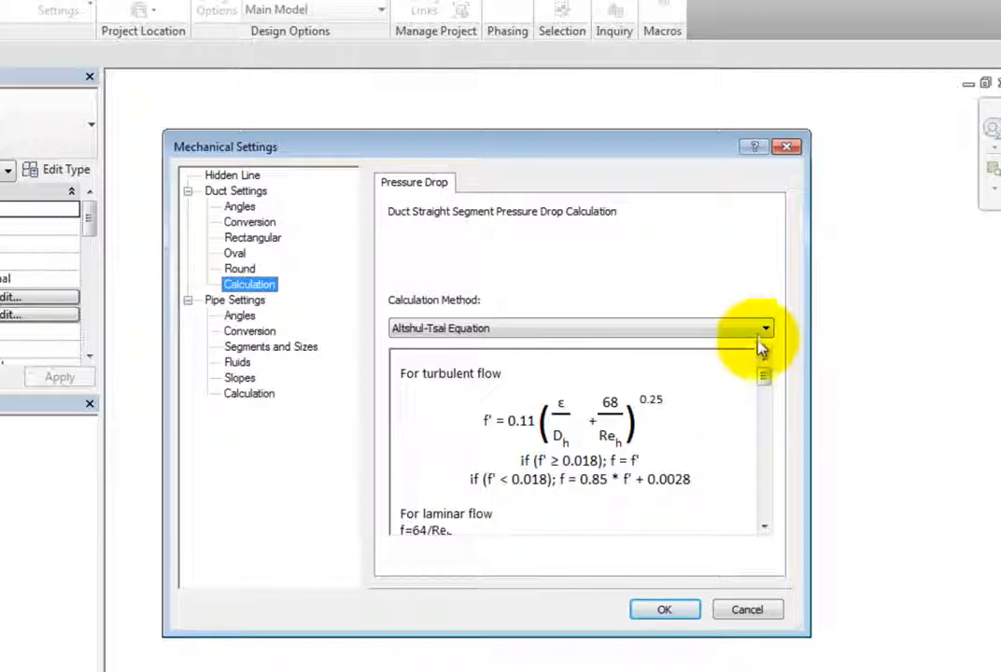
left_click(765, 327)
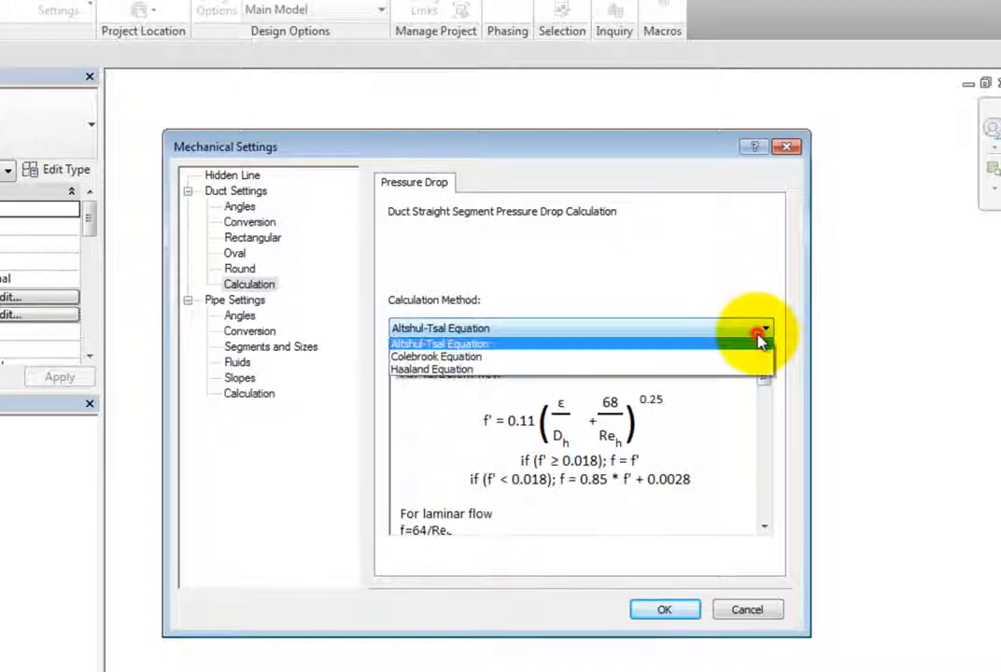
left_click(436, 356)
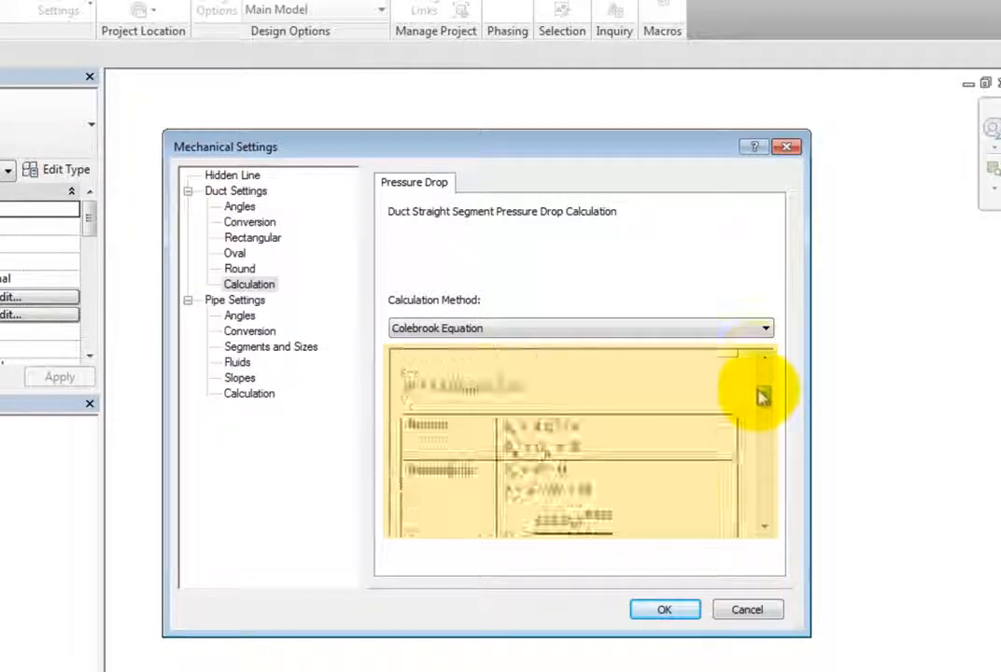
left_click(764, 328)
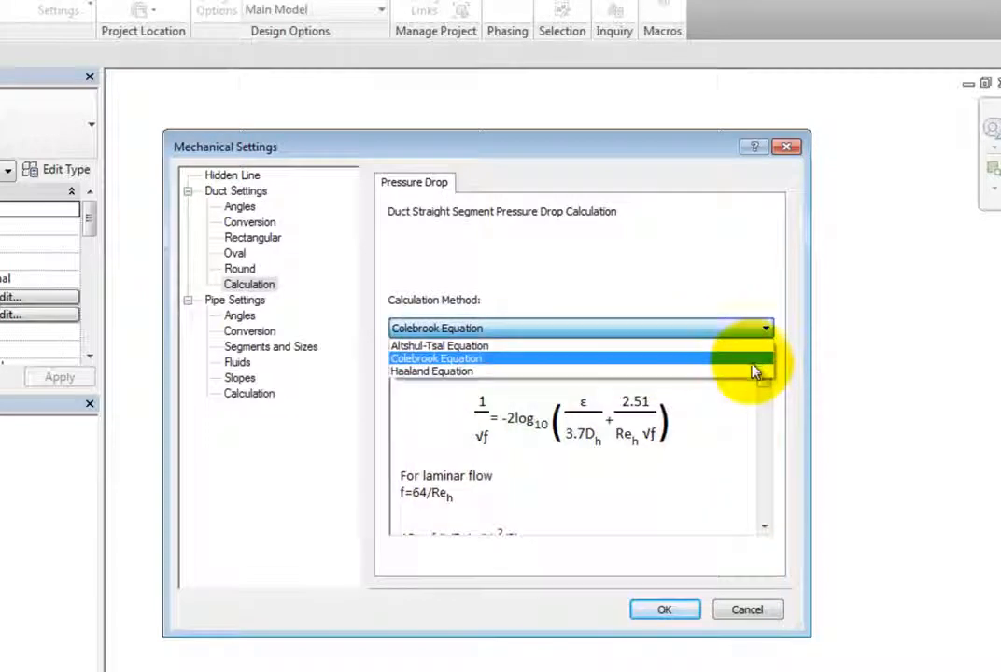